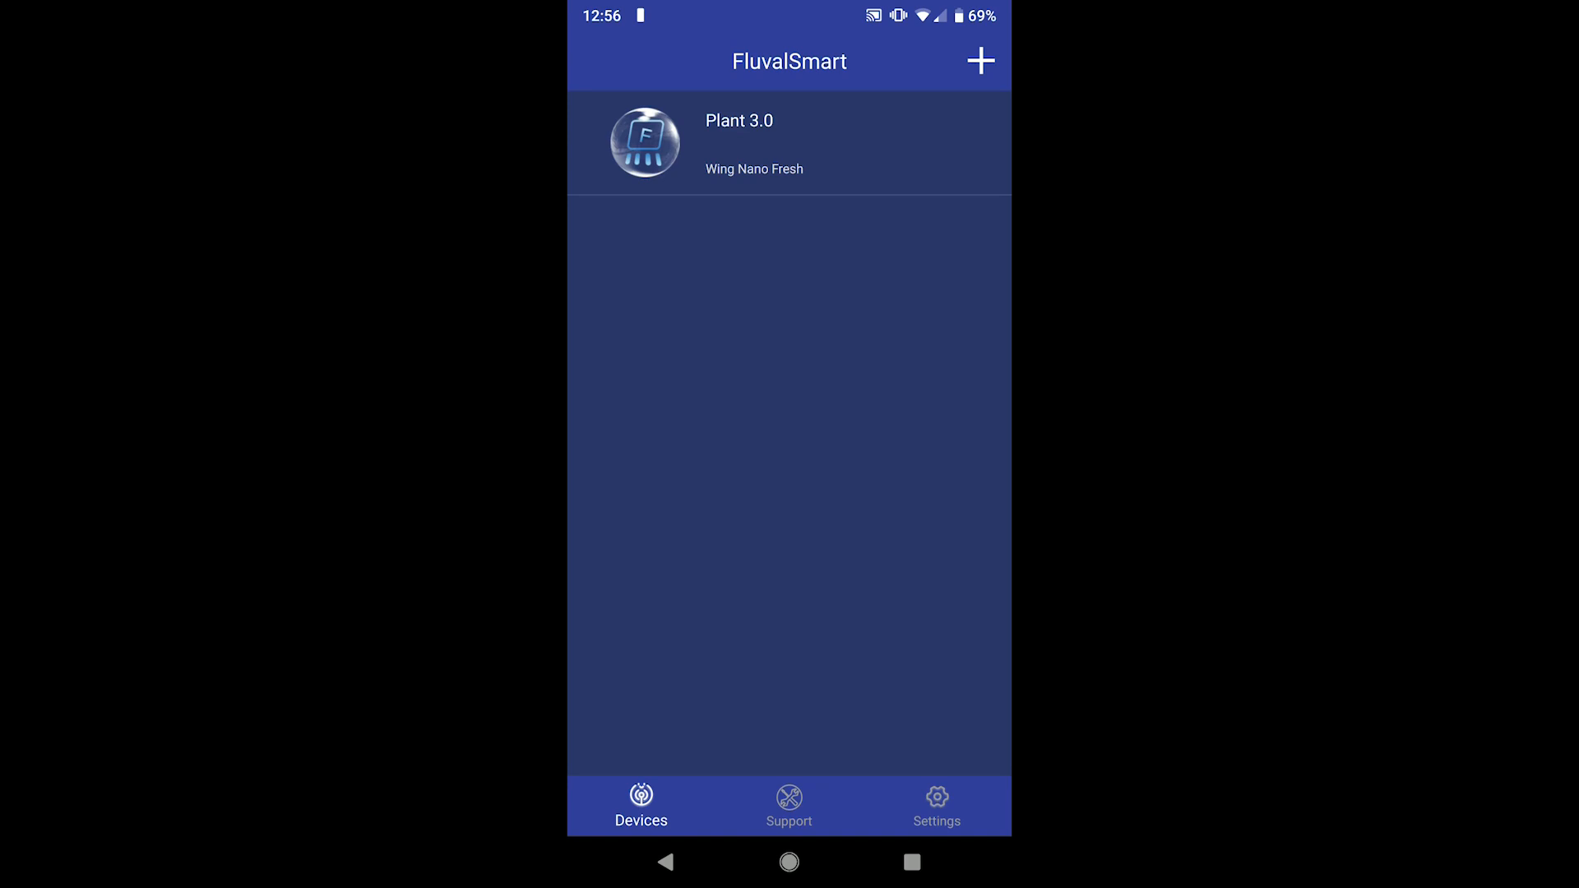
left_click(771, 143)
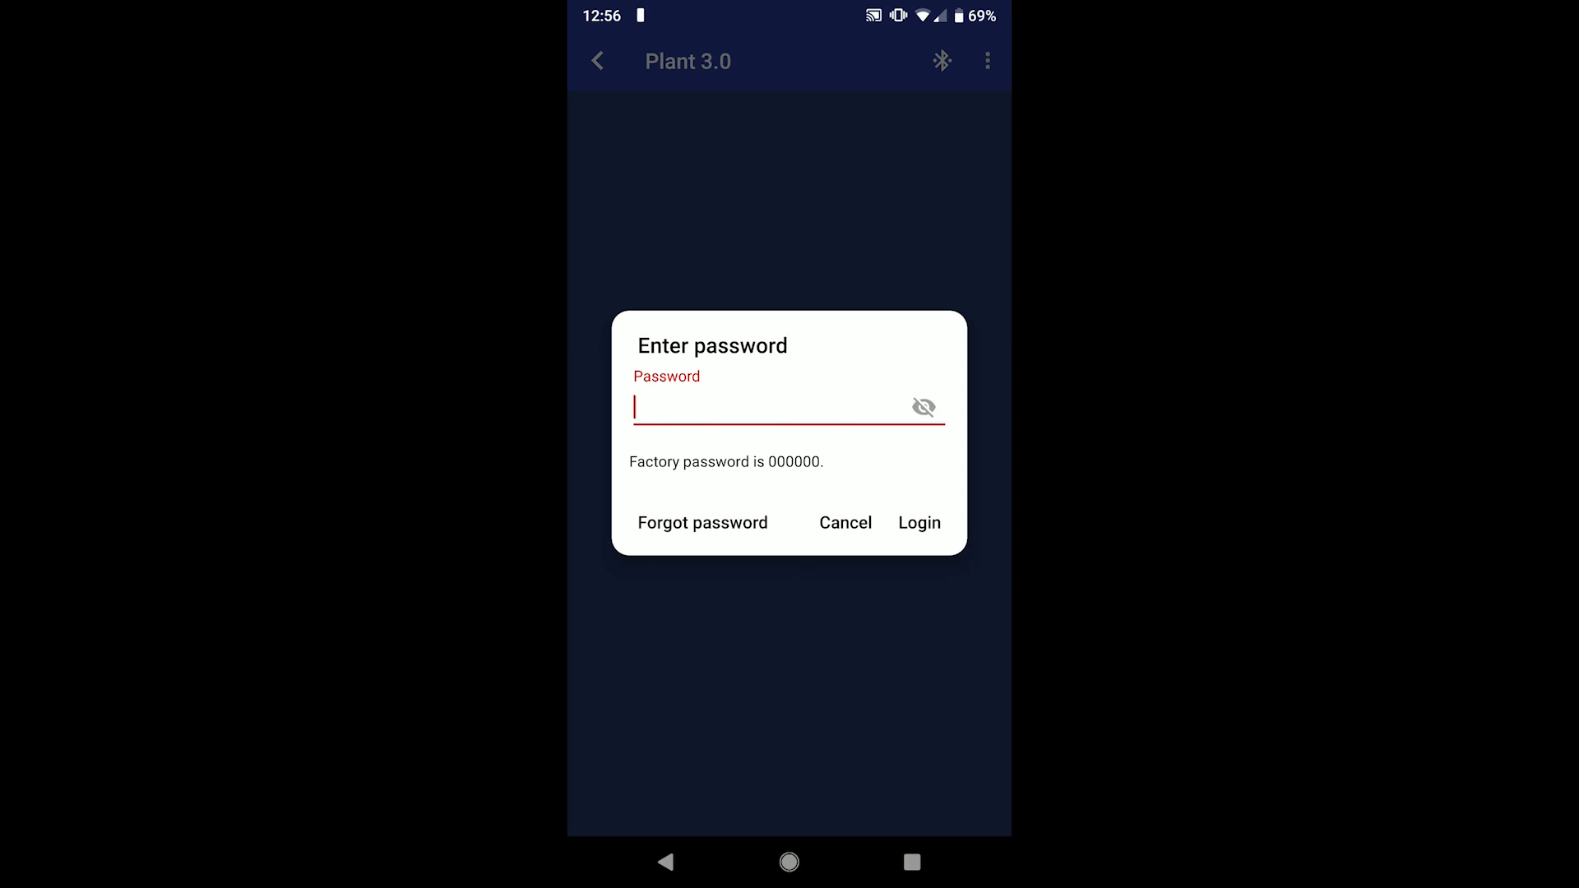
left_click(778, 411)
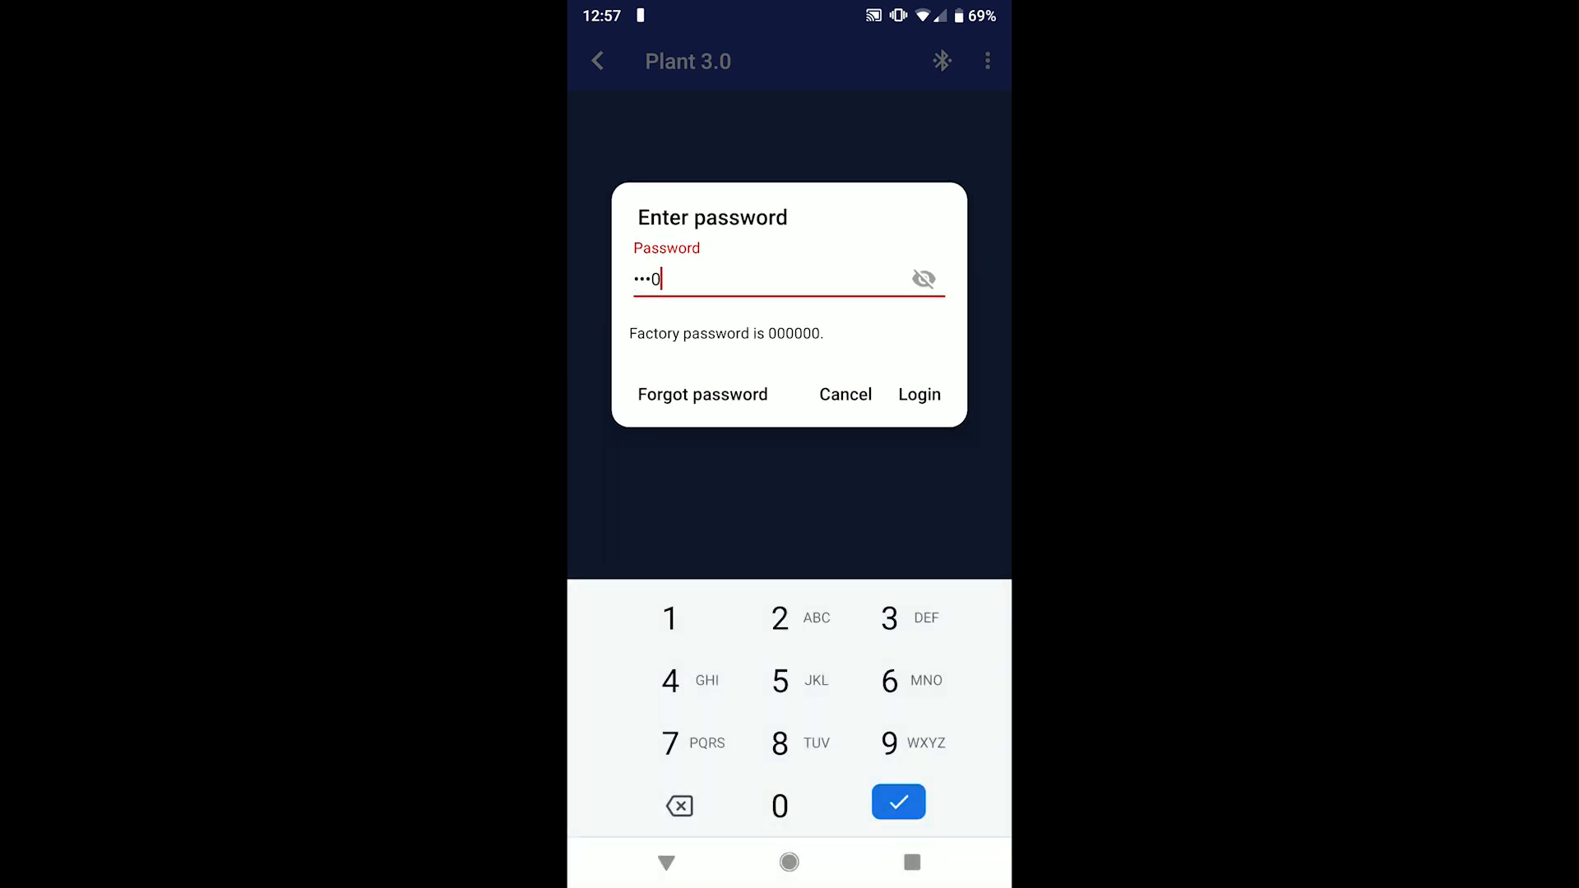
left_click(780, 806)
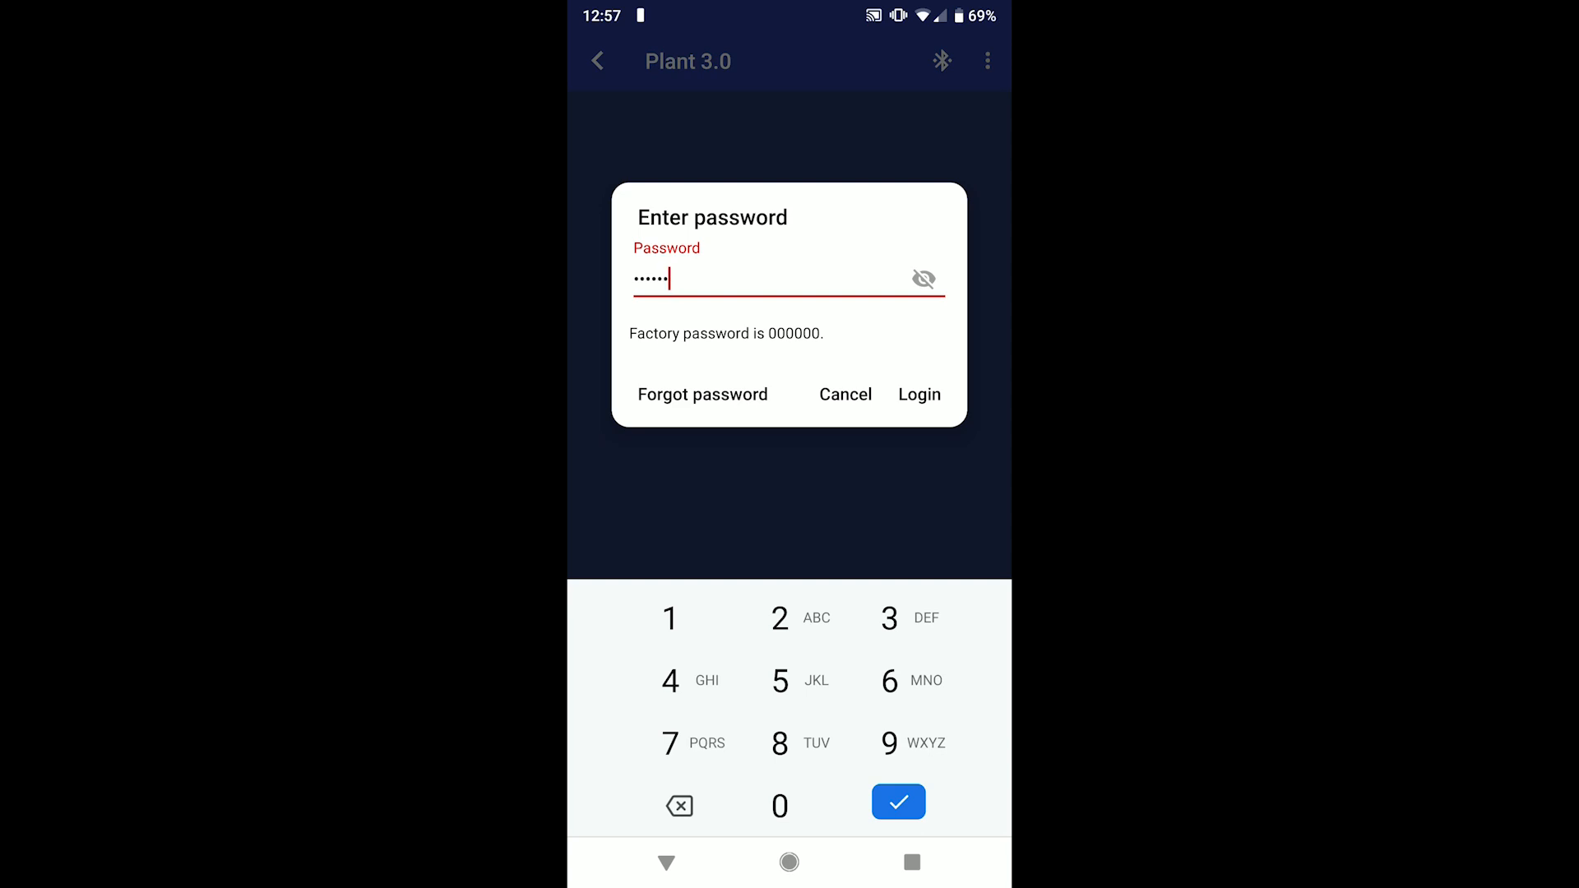
left_click(924, 279)
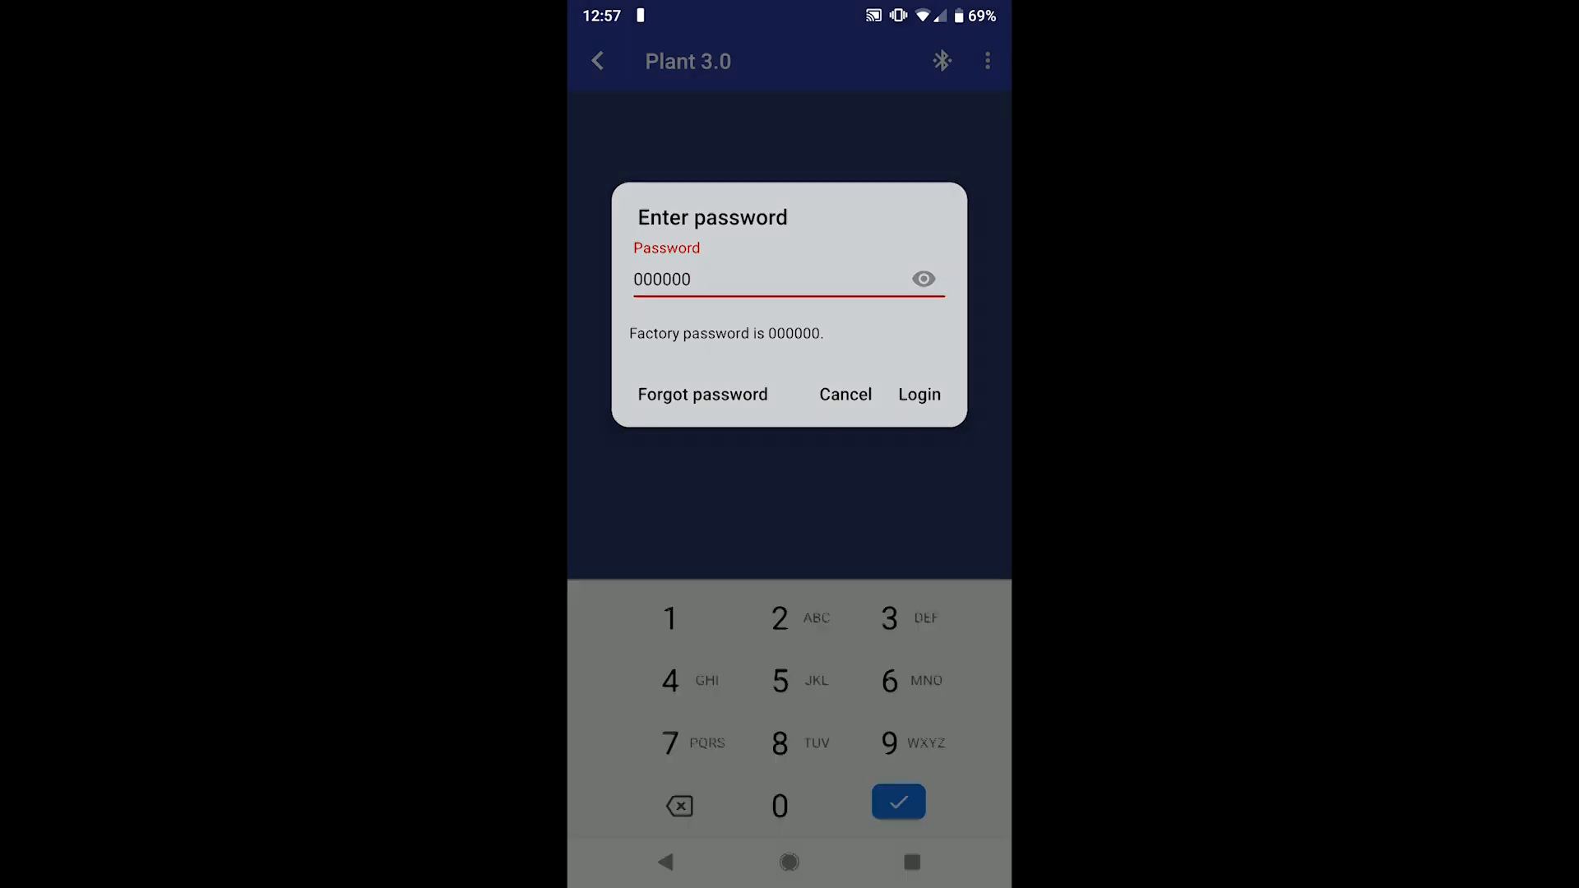
left_click(919, 394)
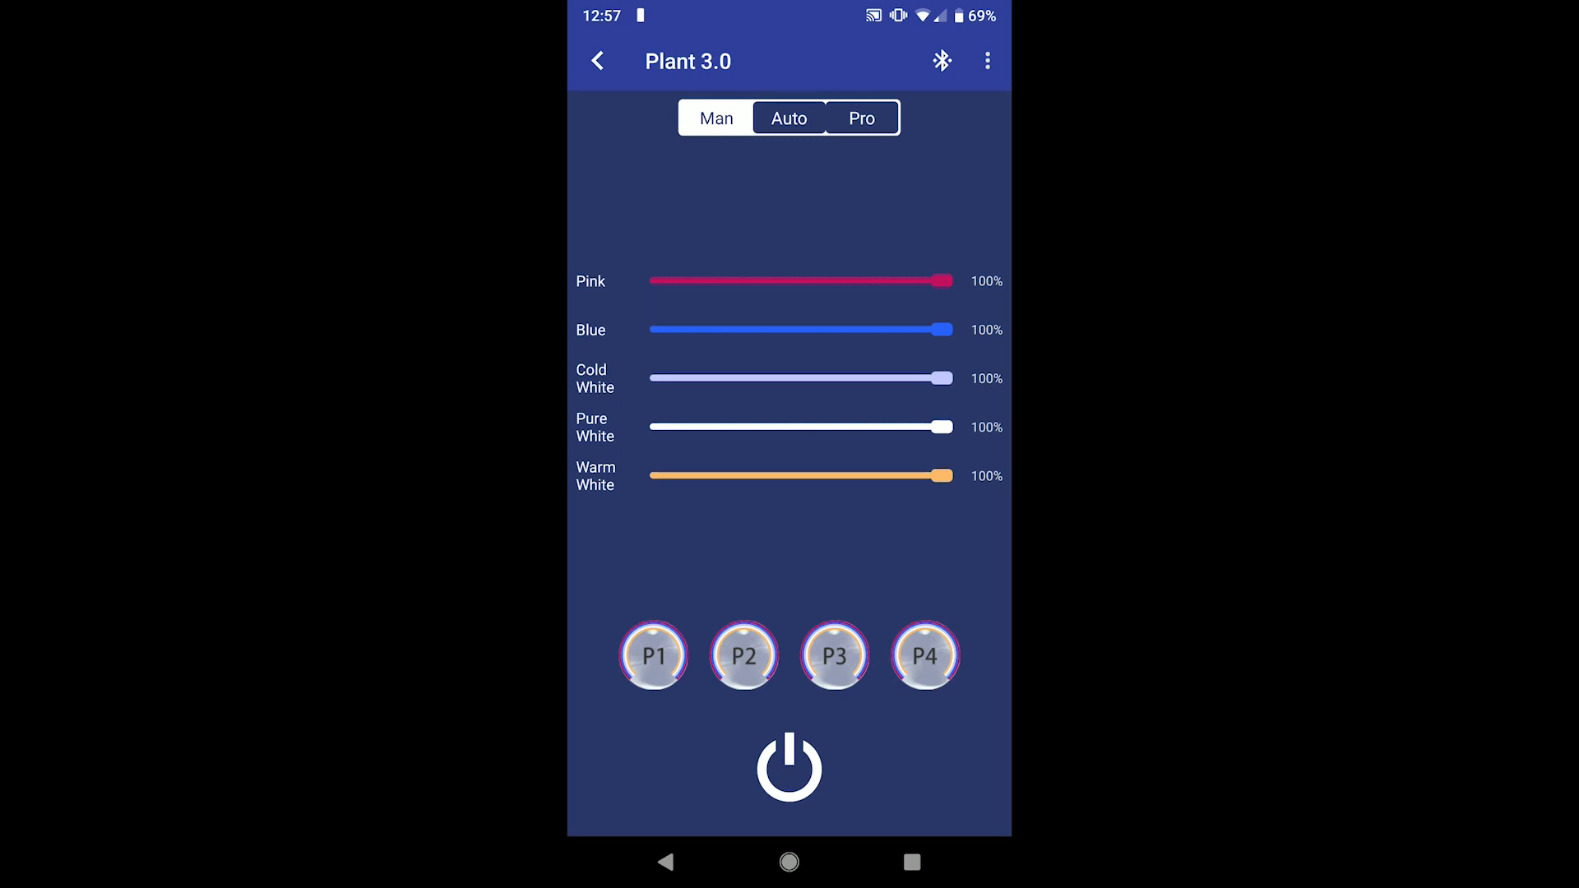
left_click(986, 60)
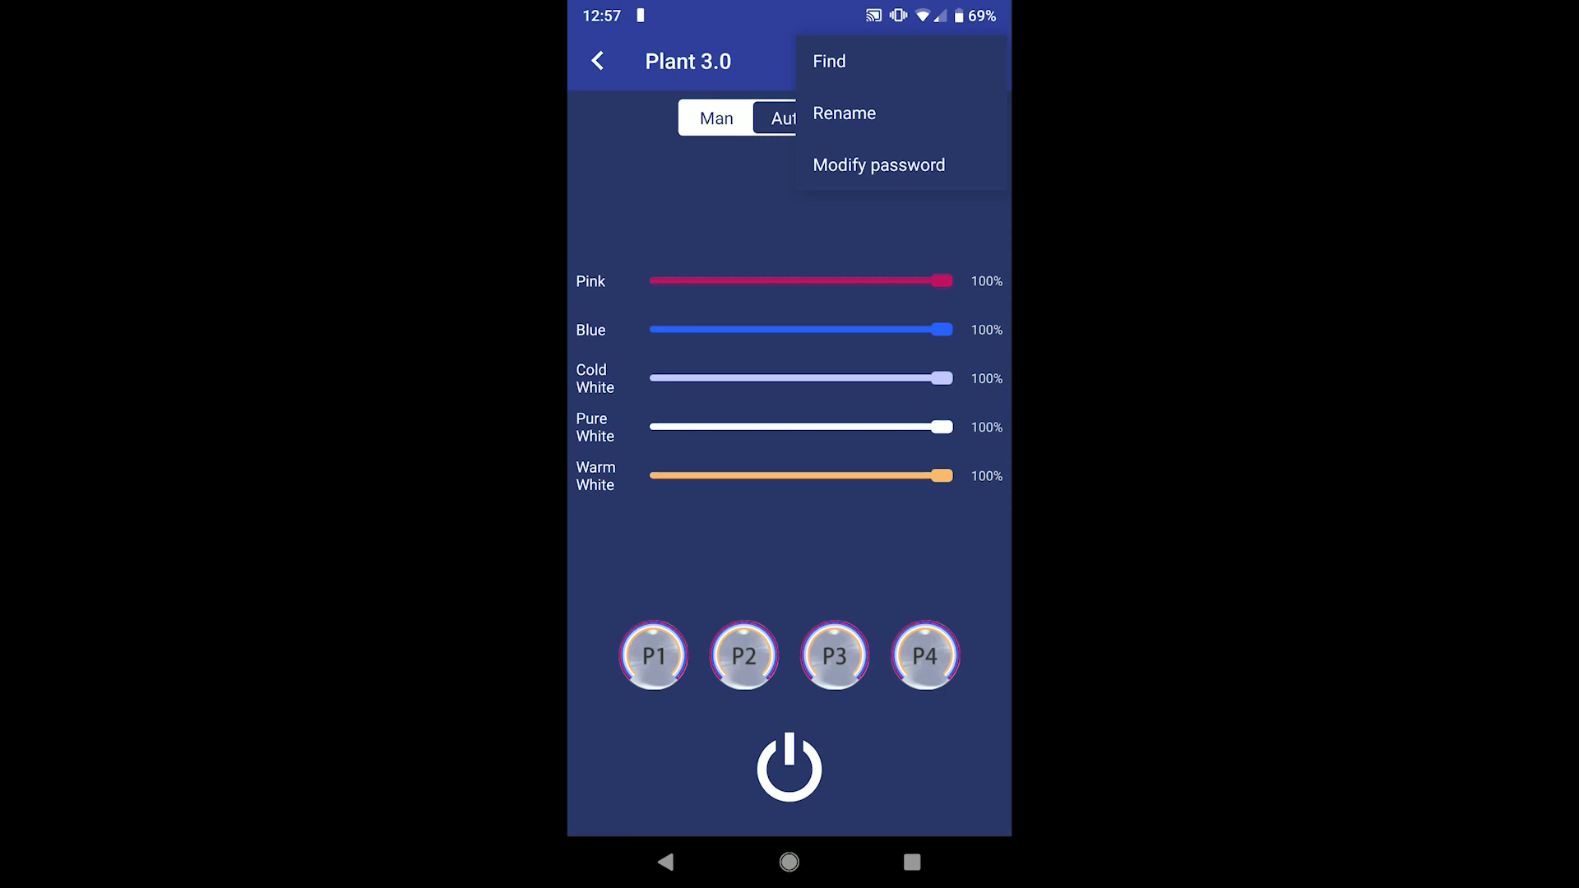
left_click(878, 165)
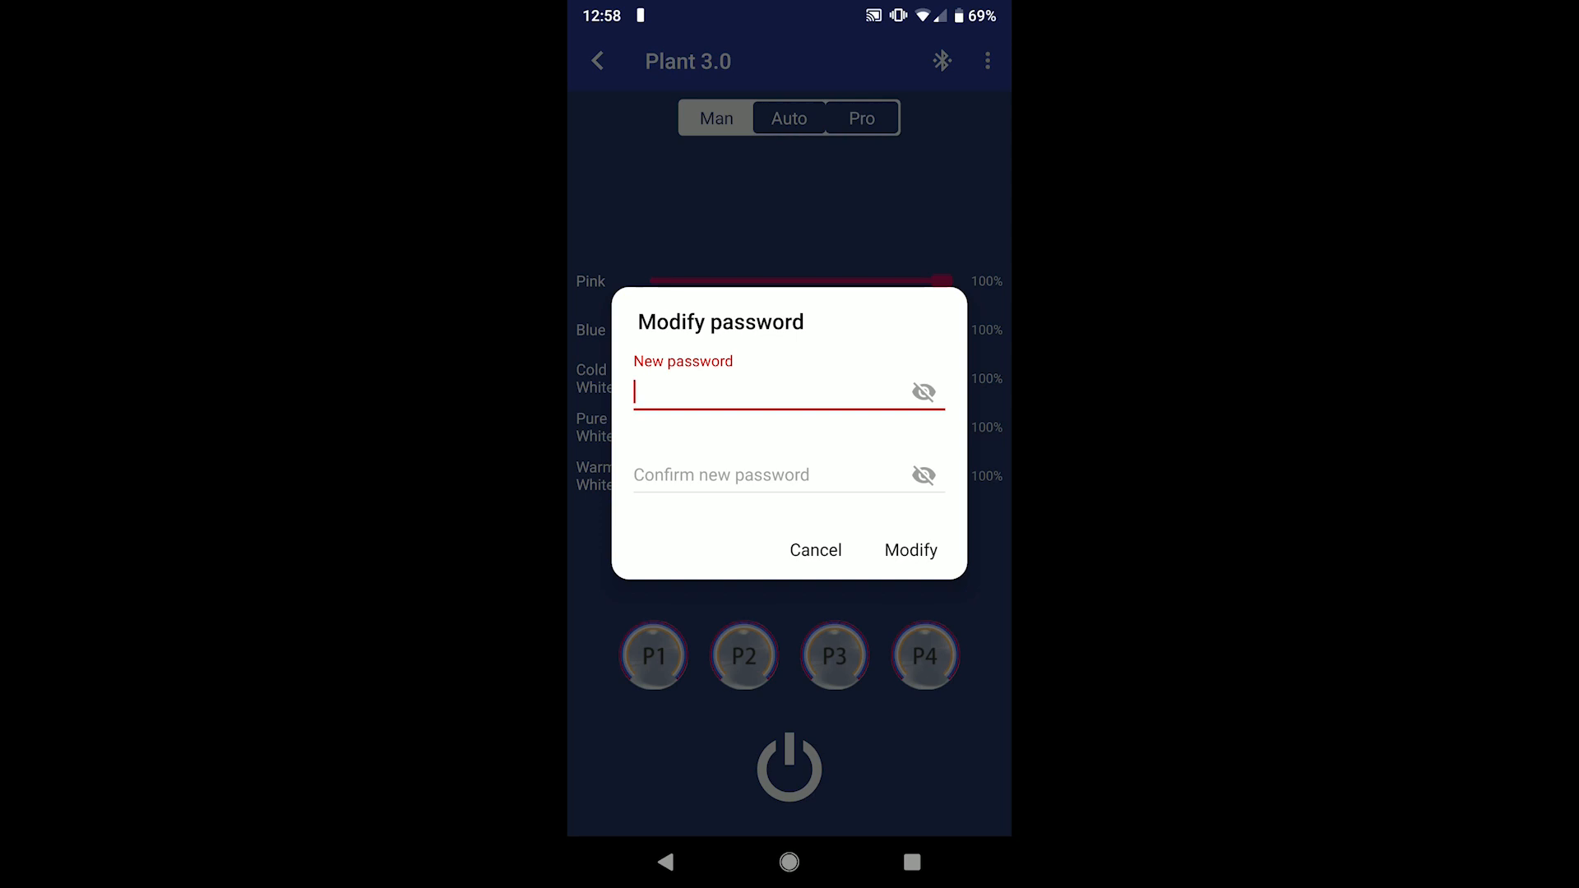
left_click(816, 550)
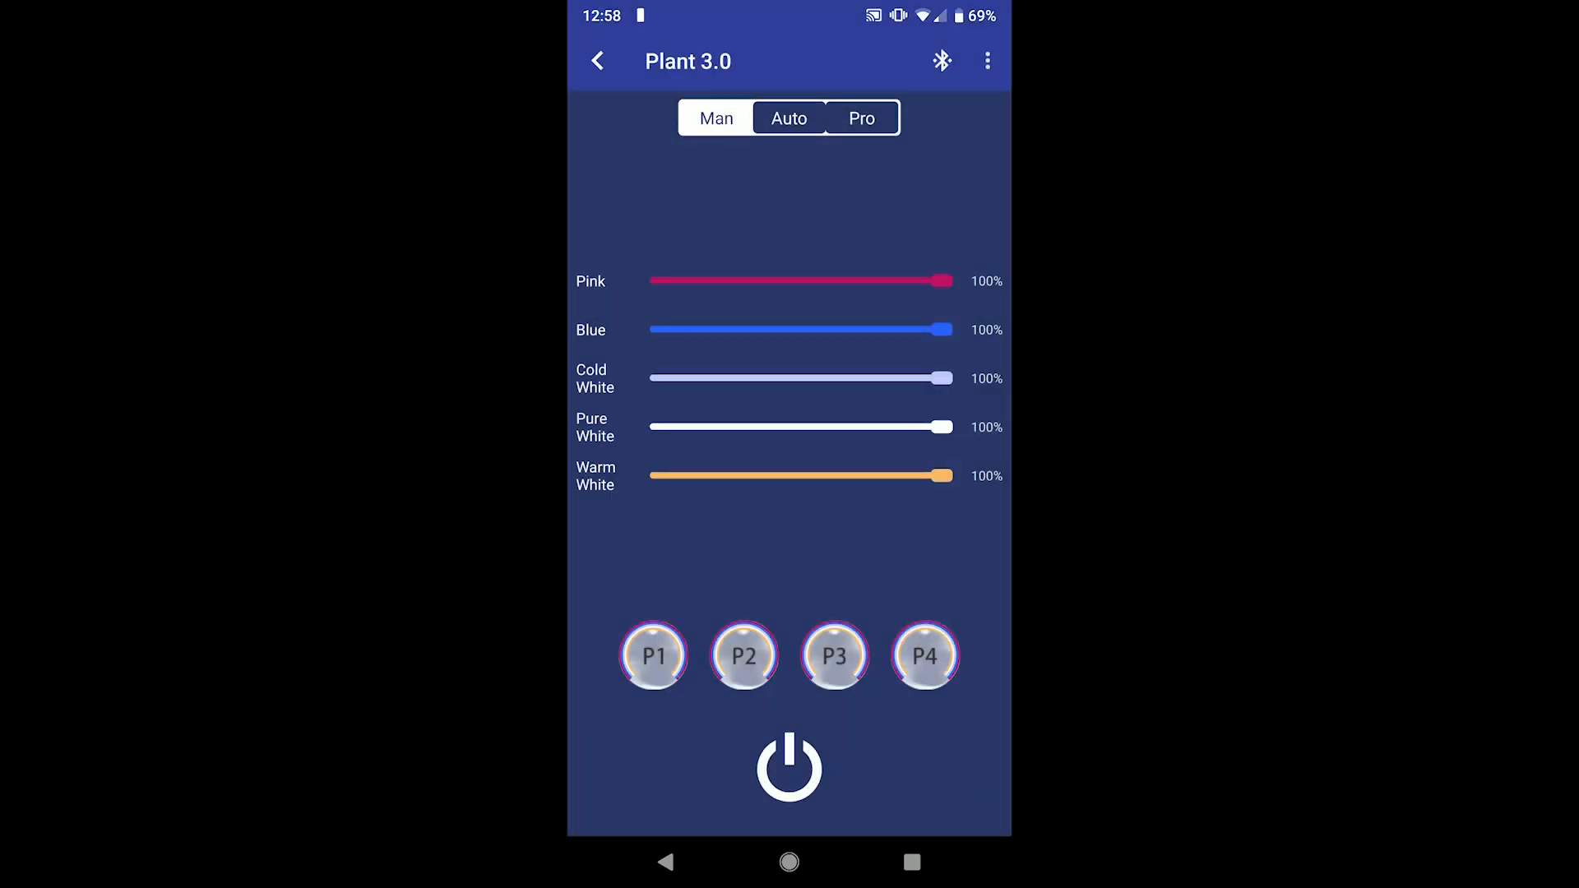
left_click(788, 118)
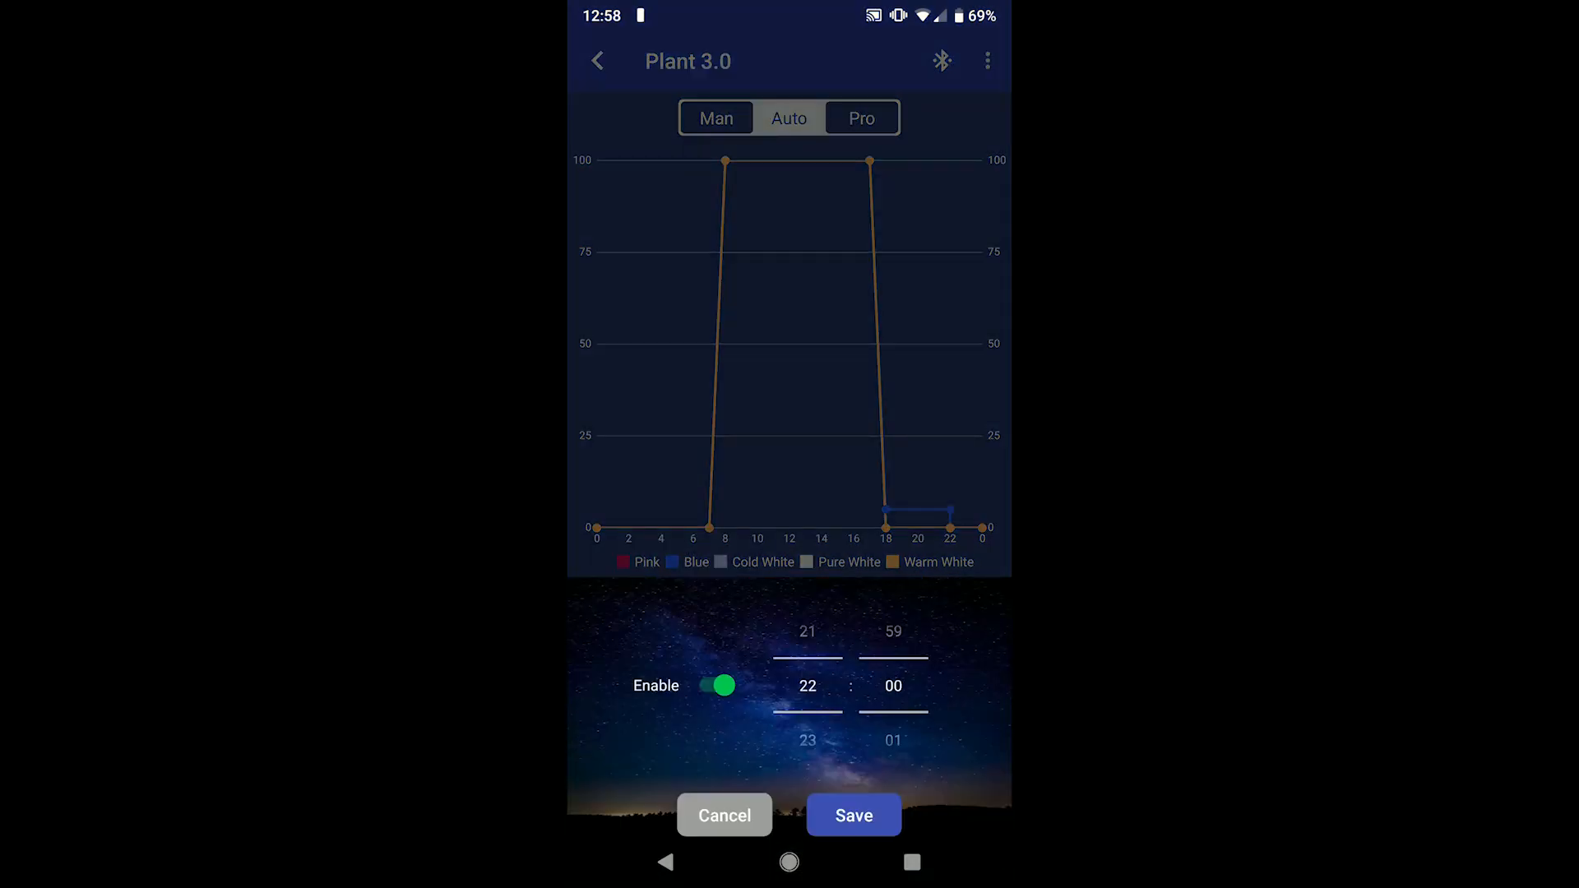
- Enable a 23:29 sleep shutoff in Auto mode and adjust the pink and blue night-light levels
left_click(718, 686)
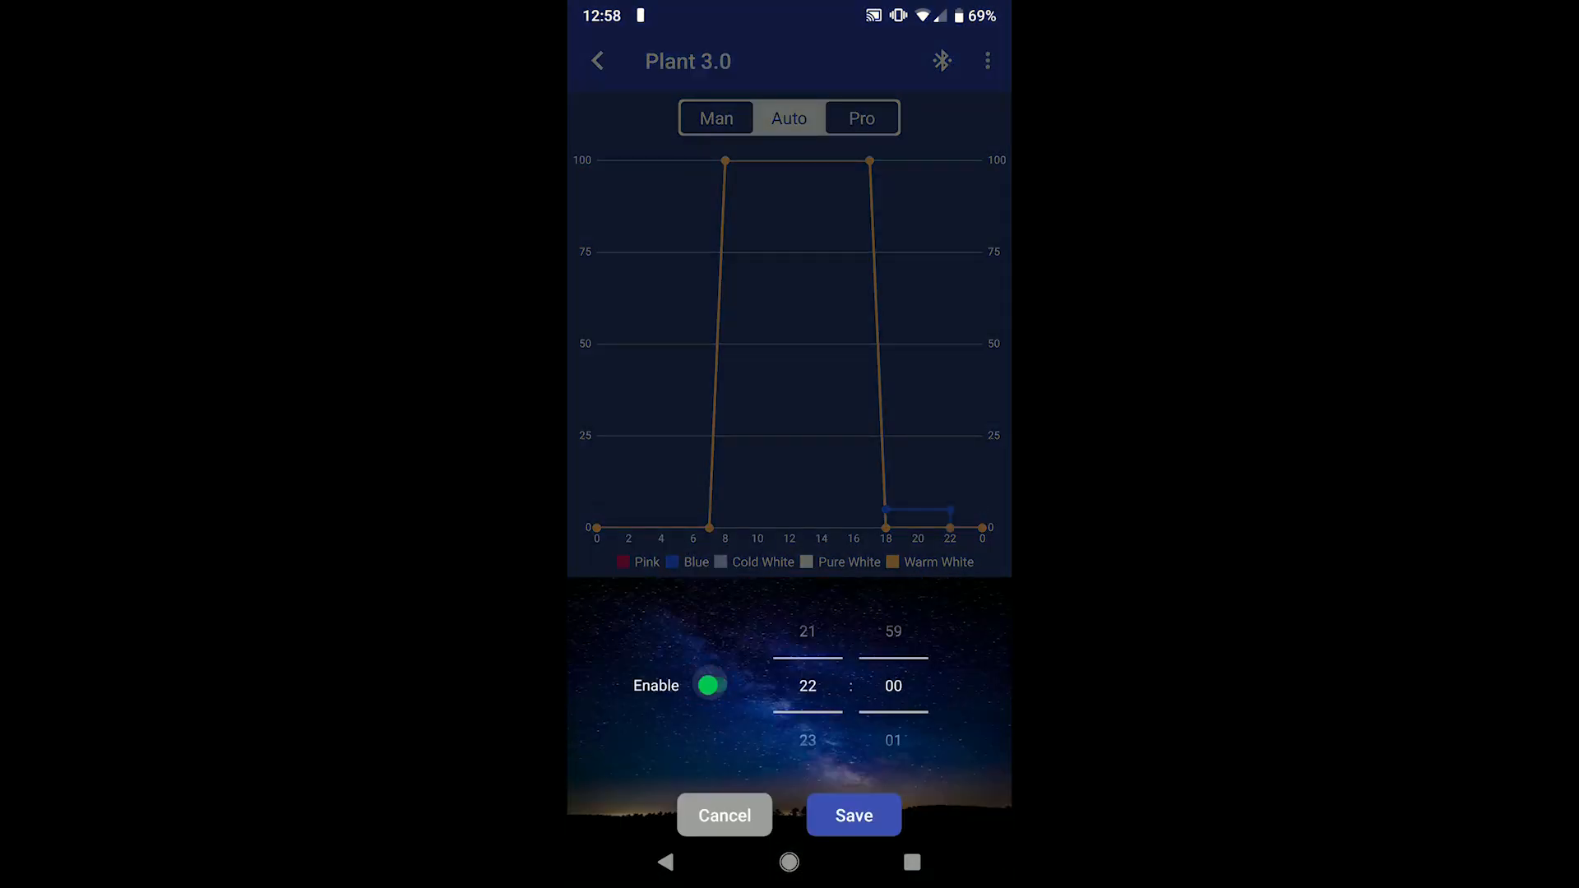
left_click(710, 686)
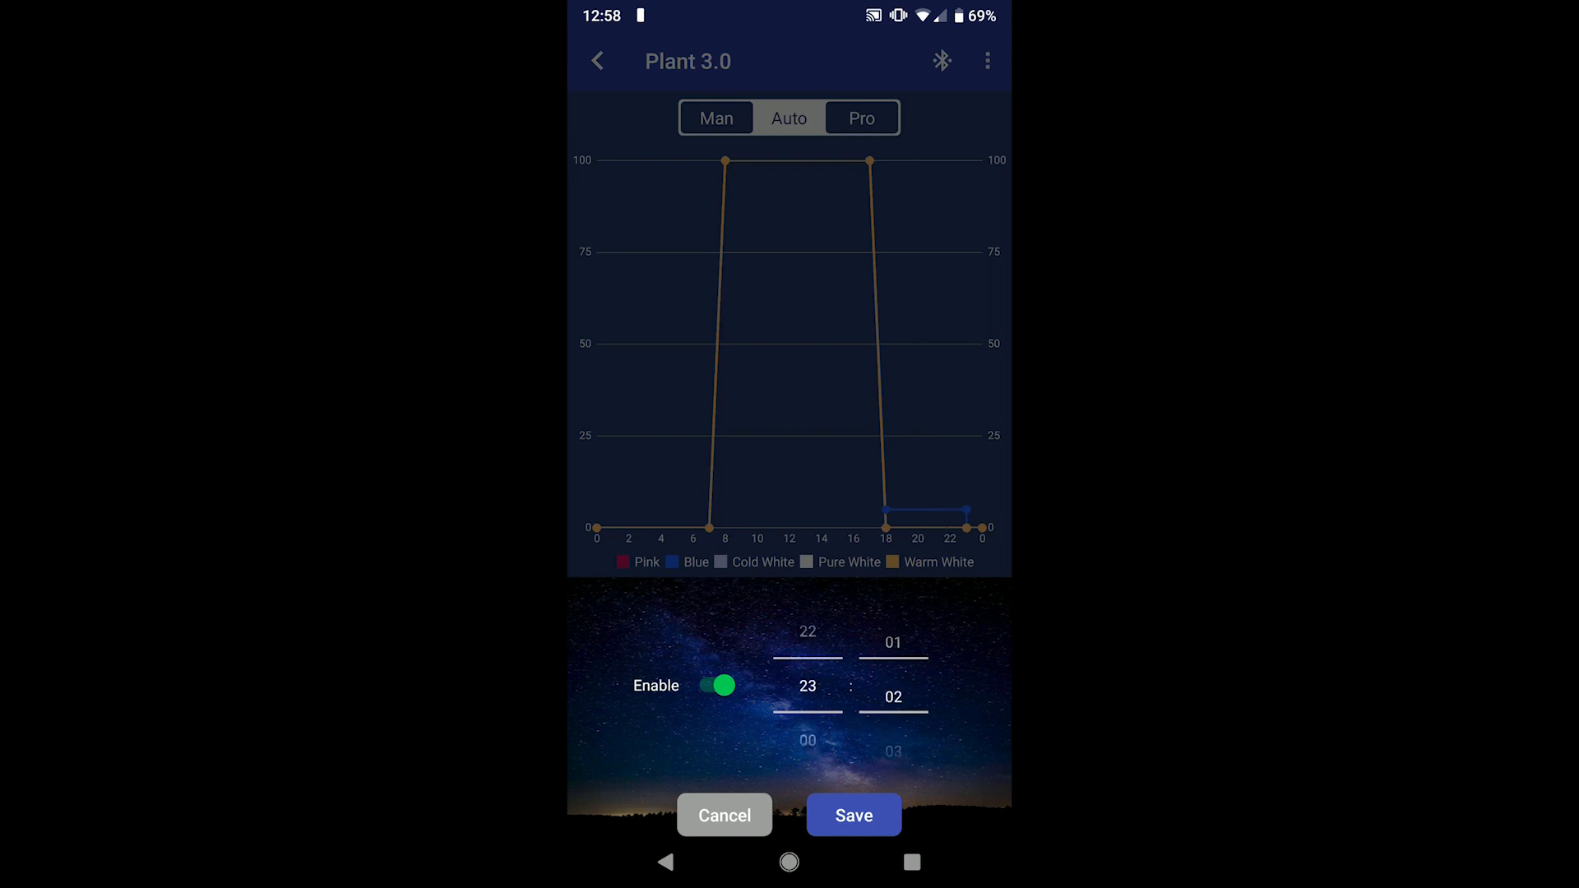
scroll("down", 3)
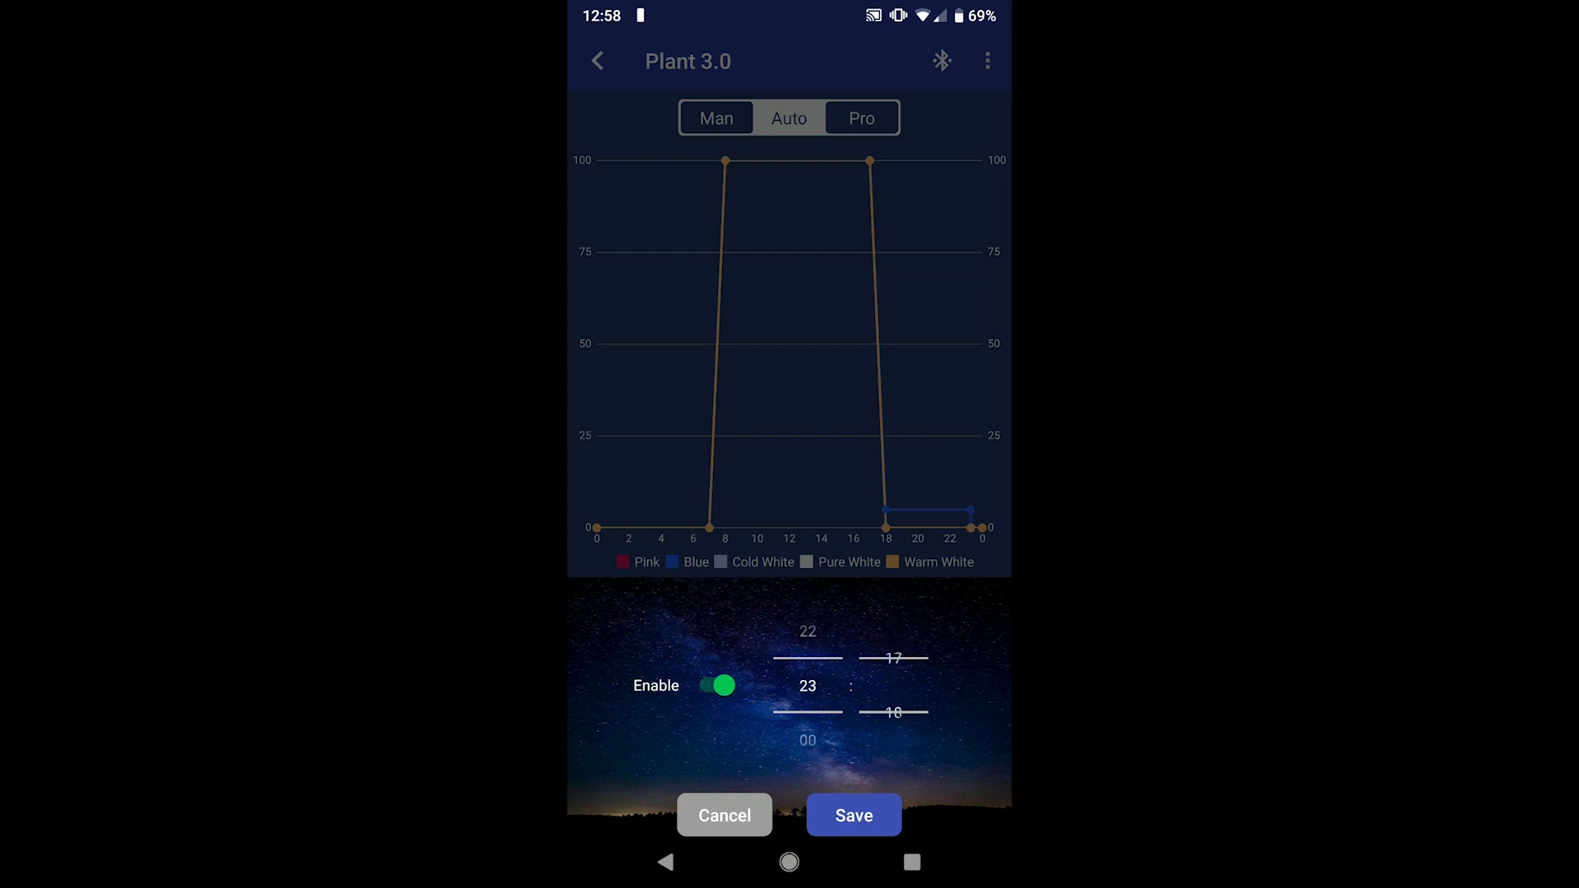
scroll("down", 3)
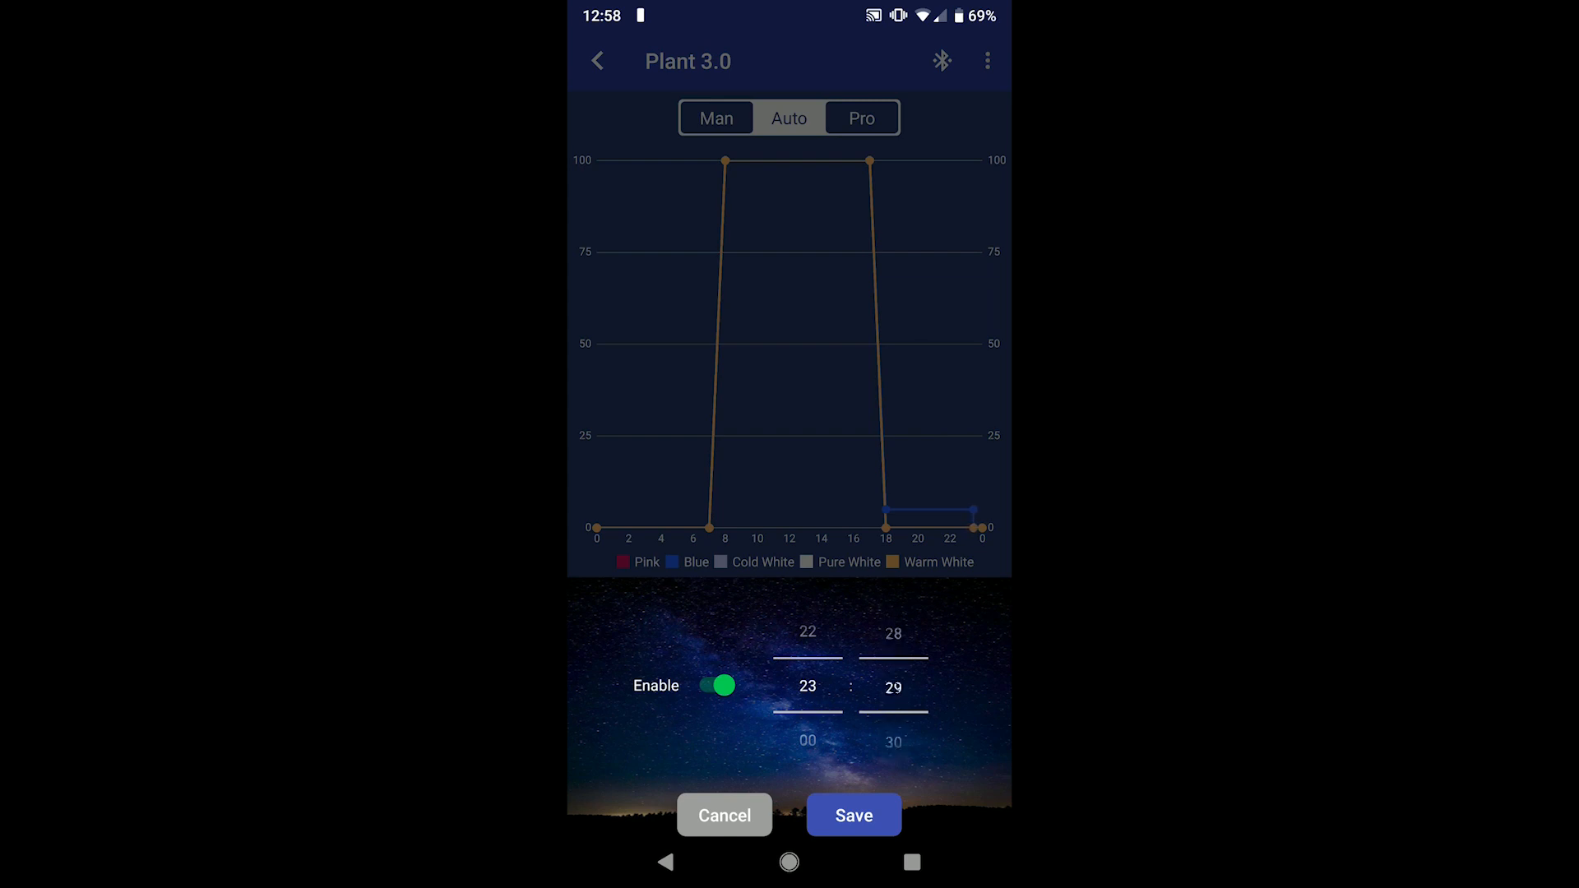
left_click(854, 816)
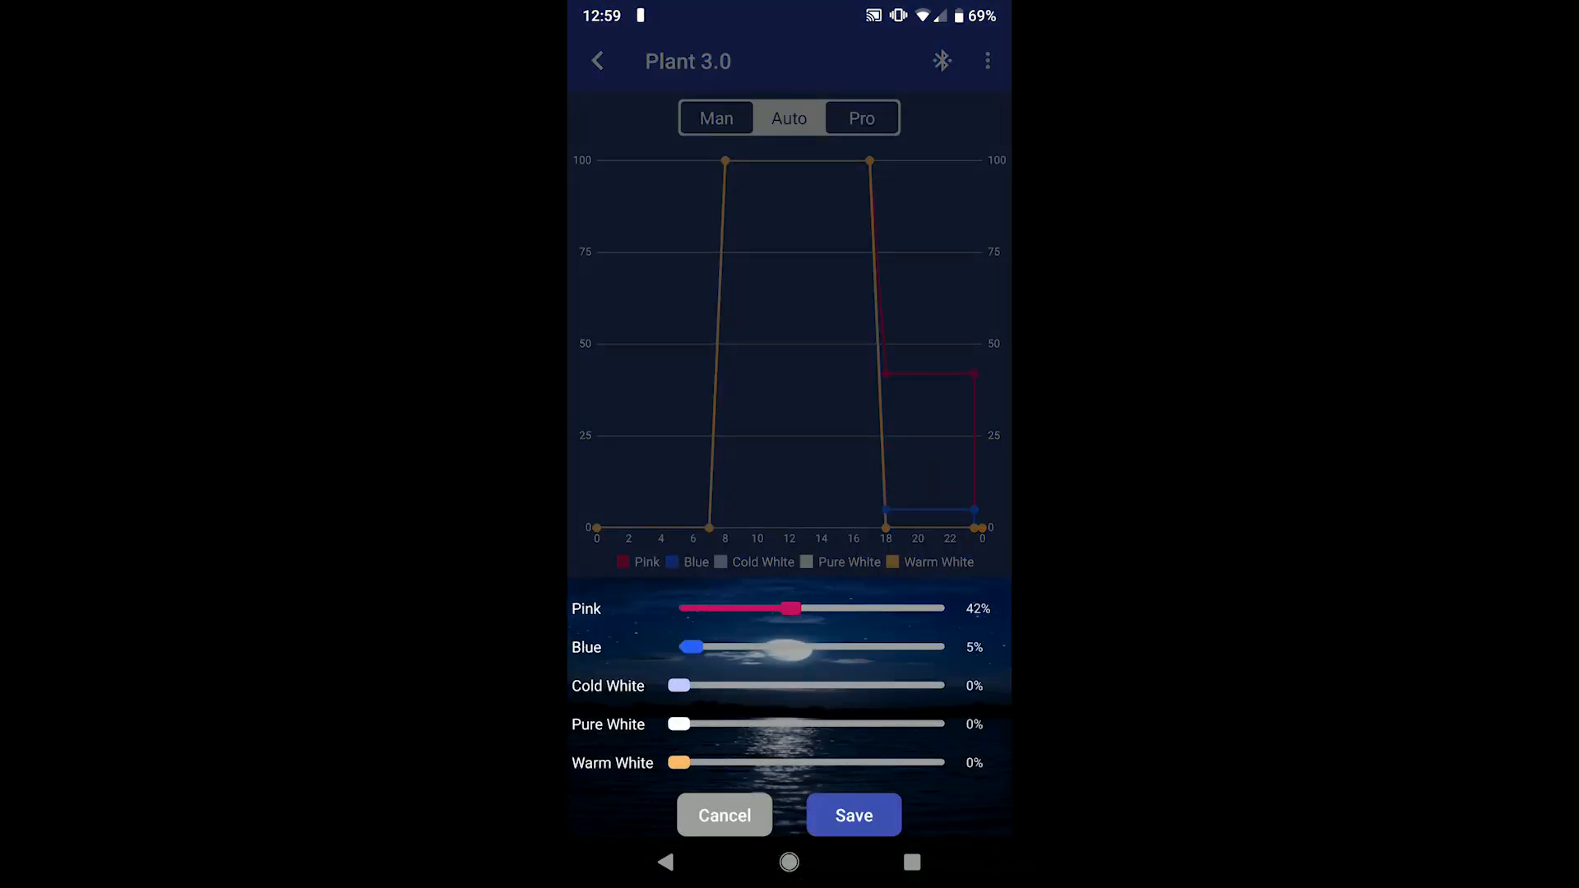
left_click_drag(681, 763, 826, 763)
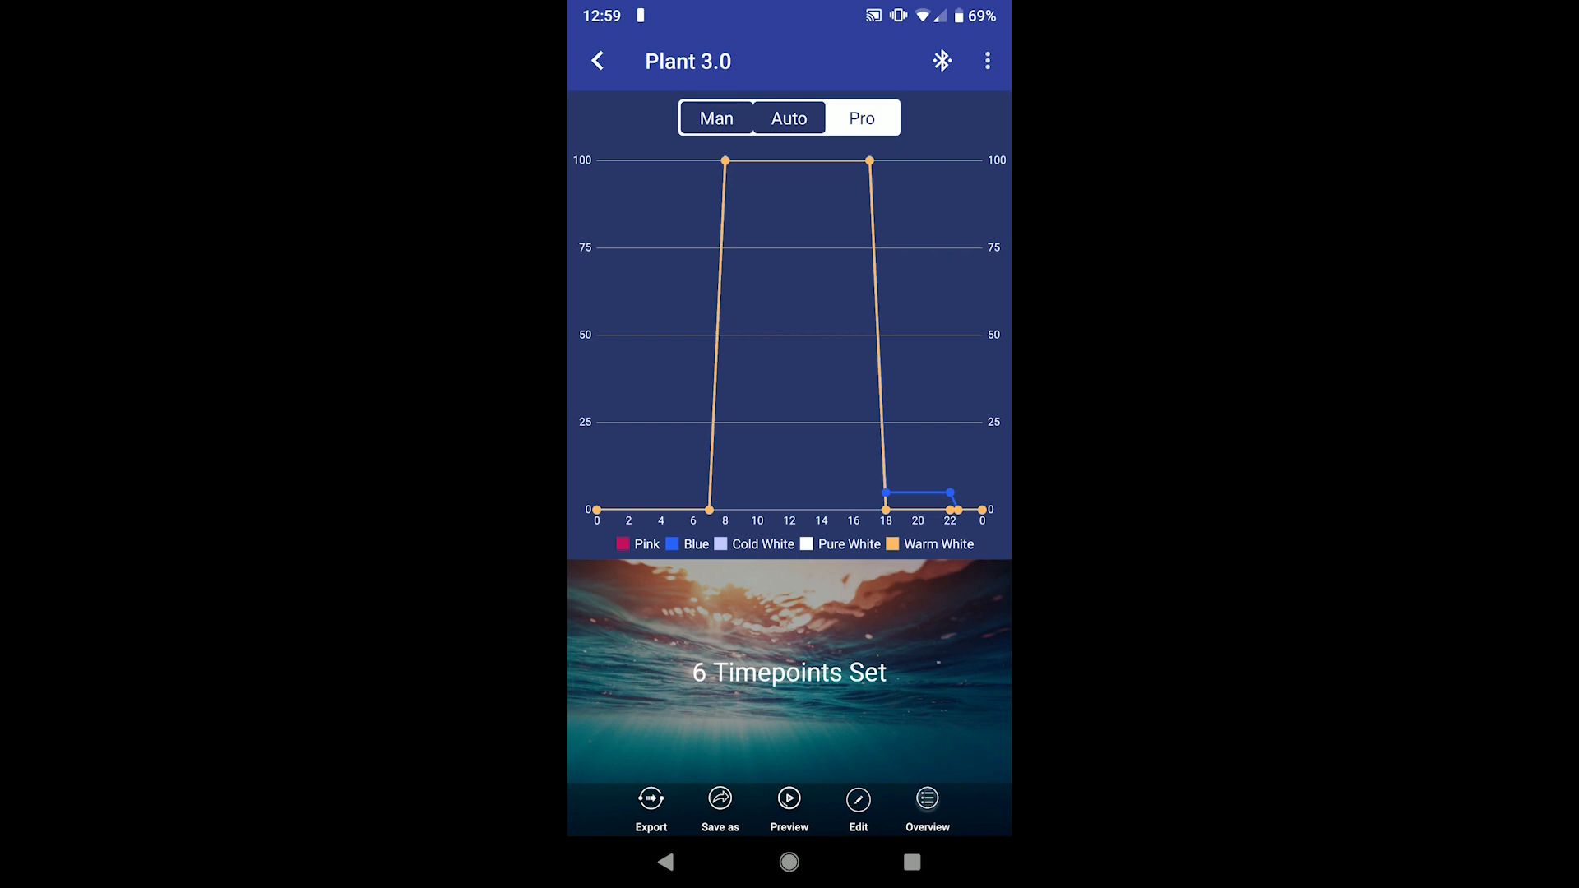
- Start editing the Pro schedule, adjust the 08:00 colour levels, and add 09:00 and 11:00 timepoints
left_click(857, 799)
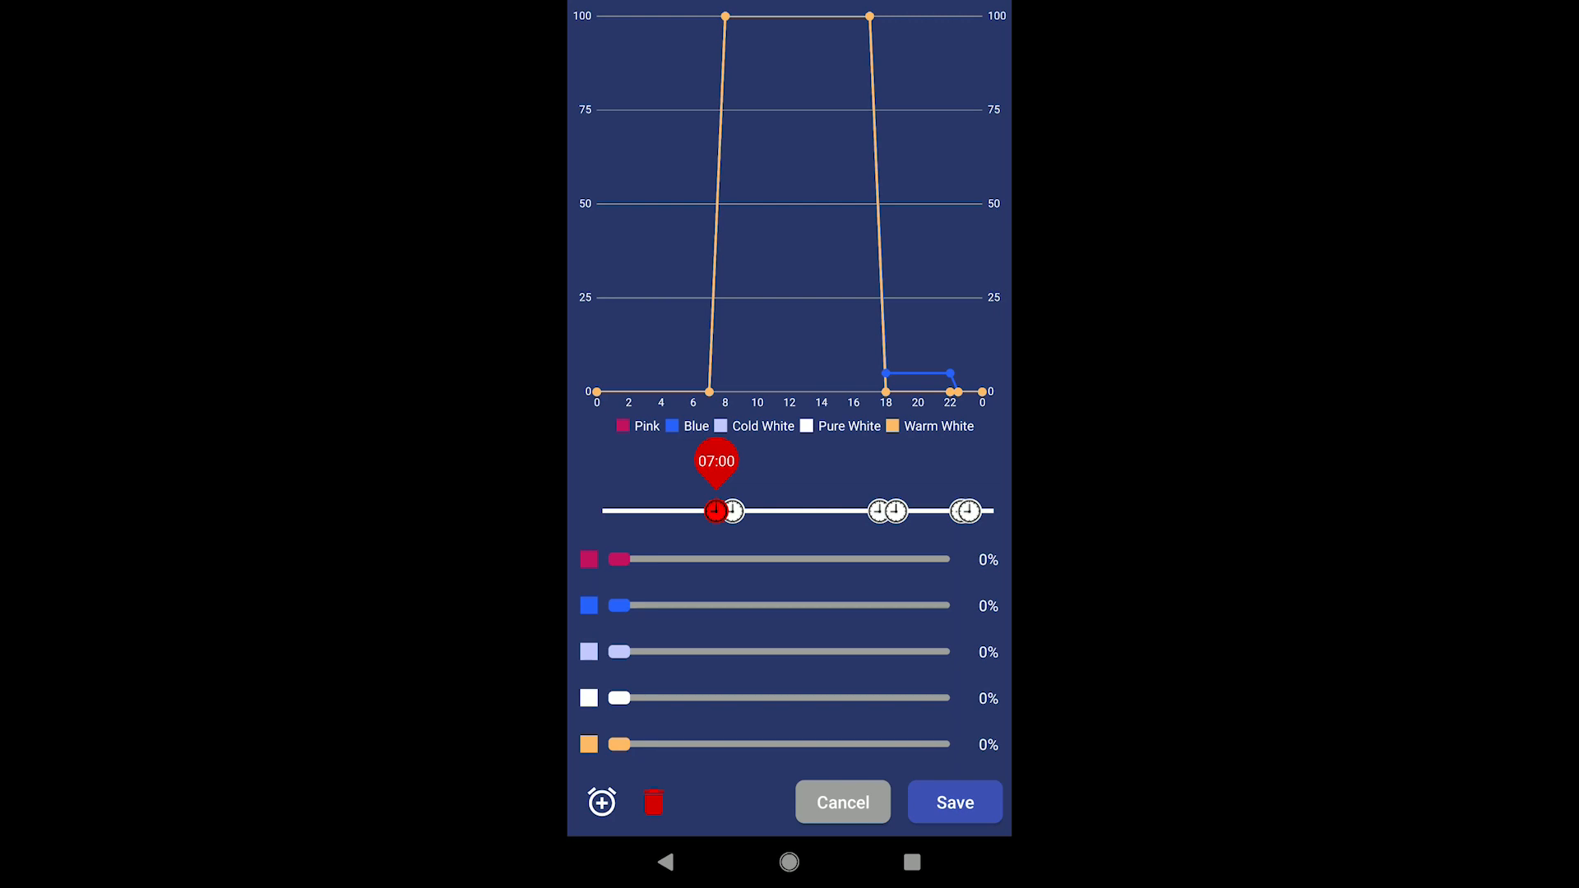
left_click_drag(714, 510, 730, 511)
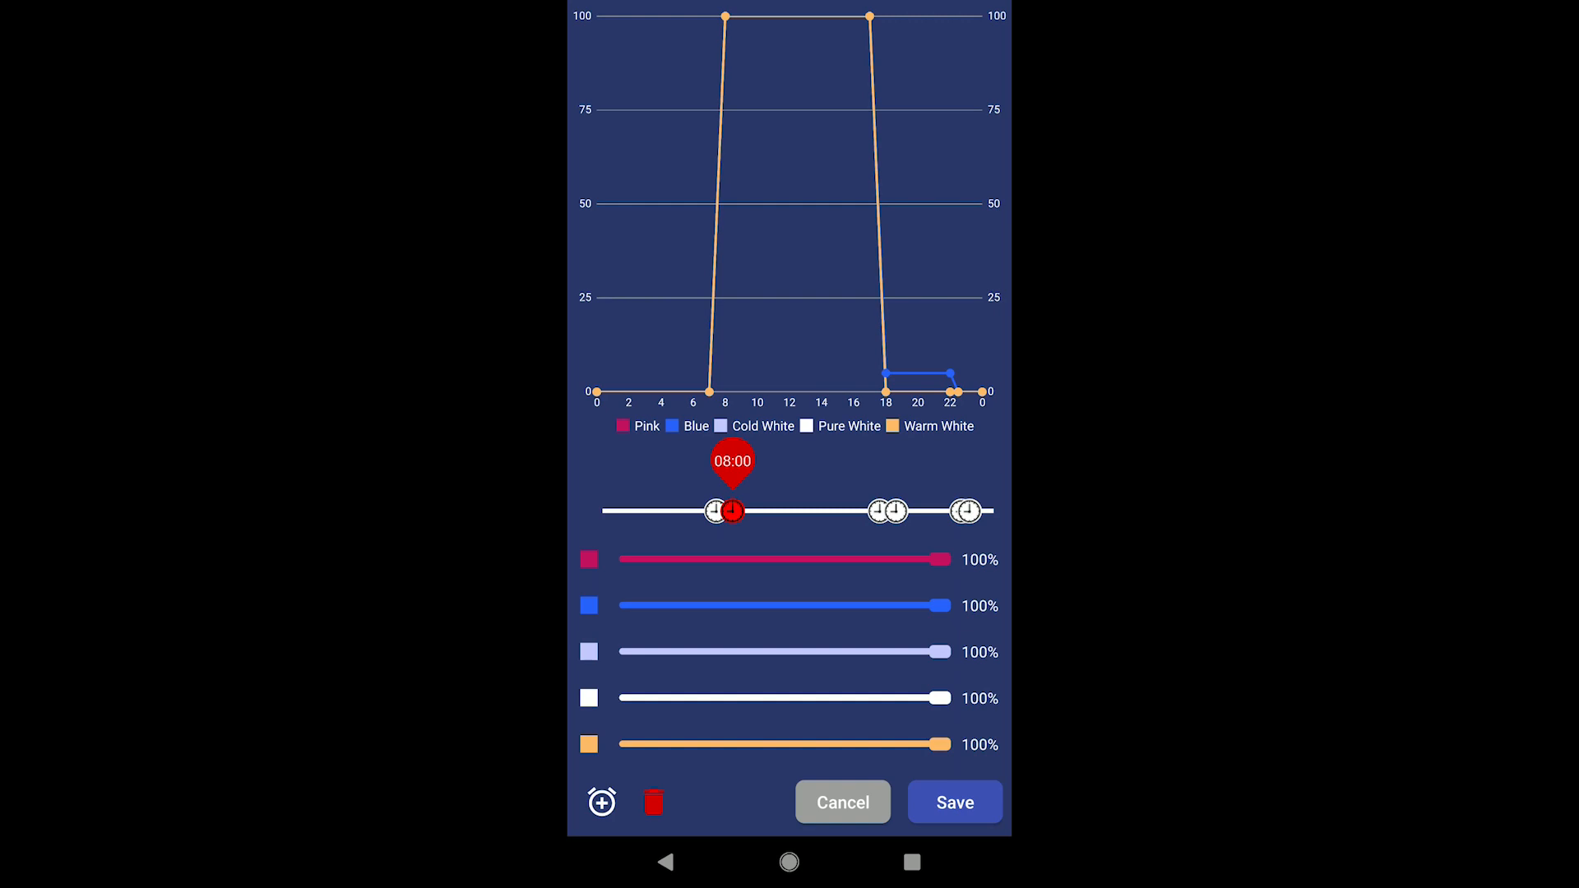
left_click_drag(946, 605, 887, 605)
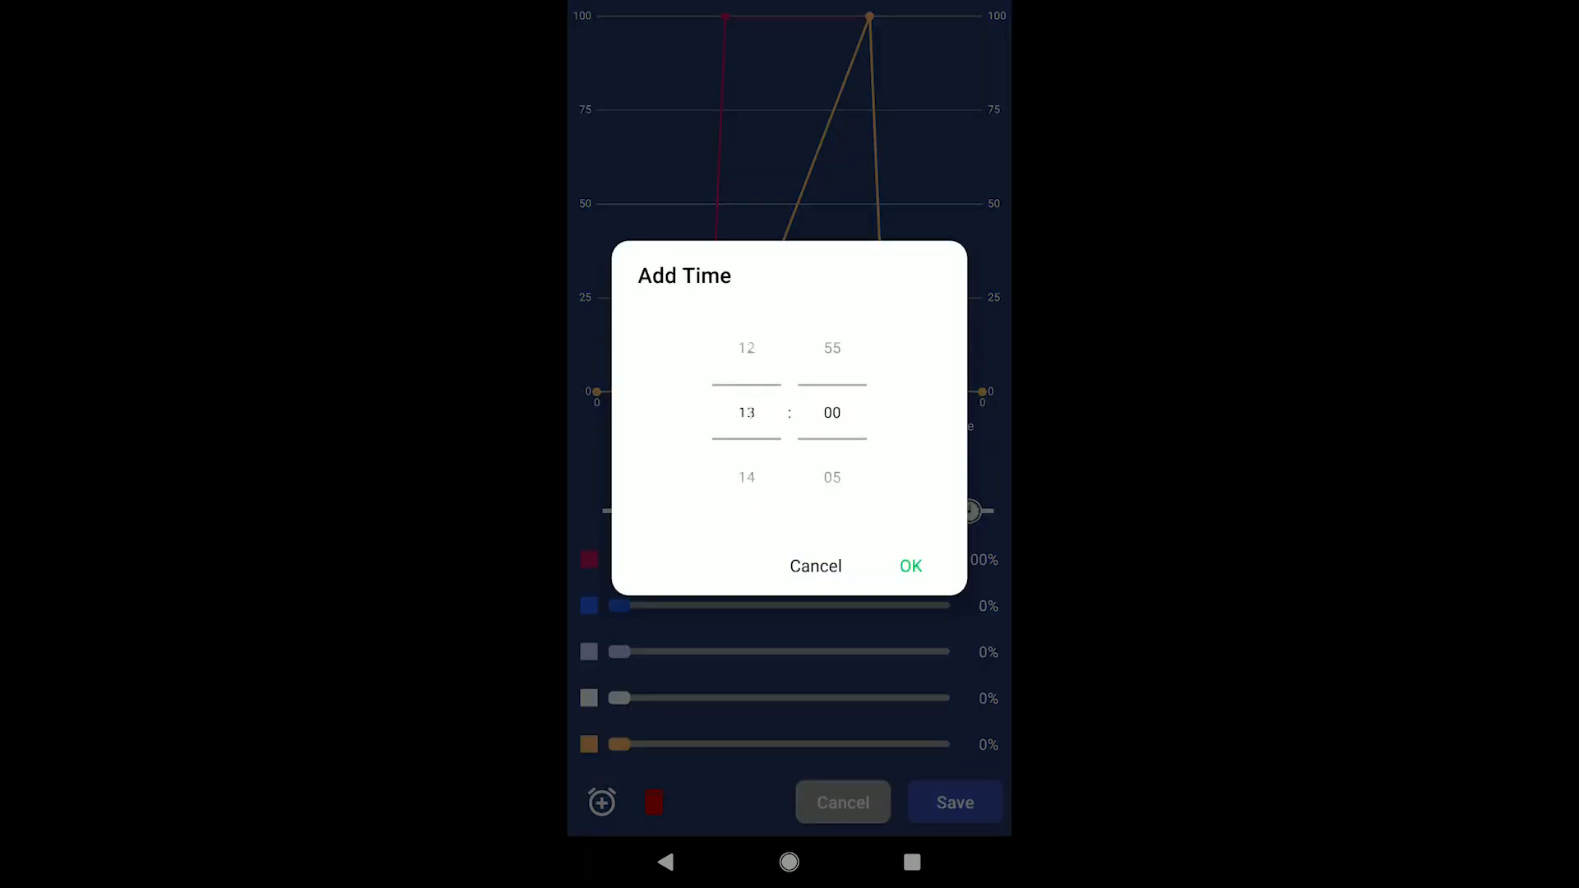
scroll("down", 3)
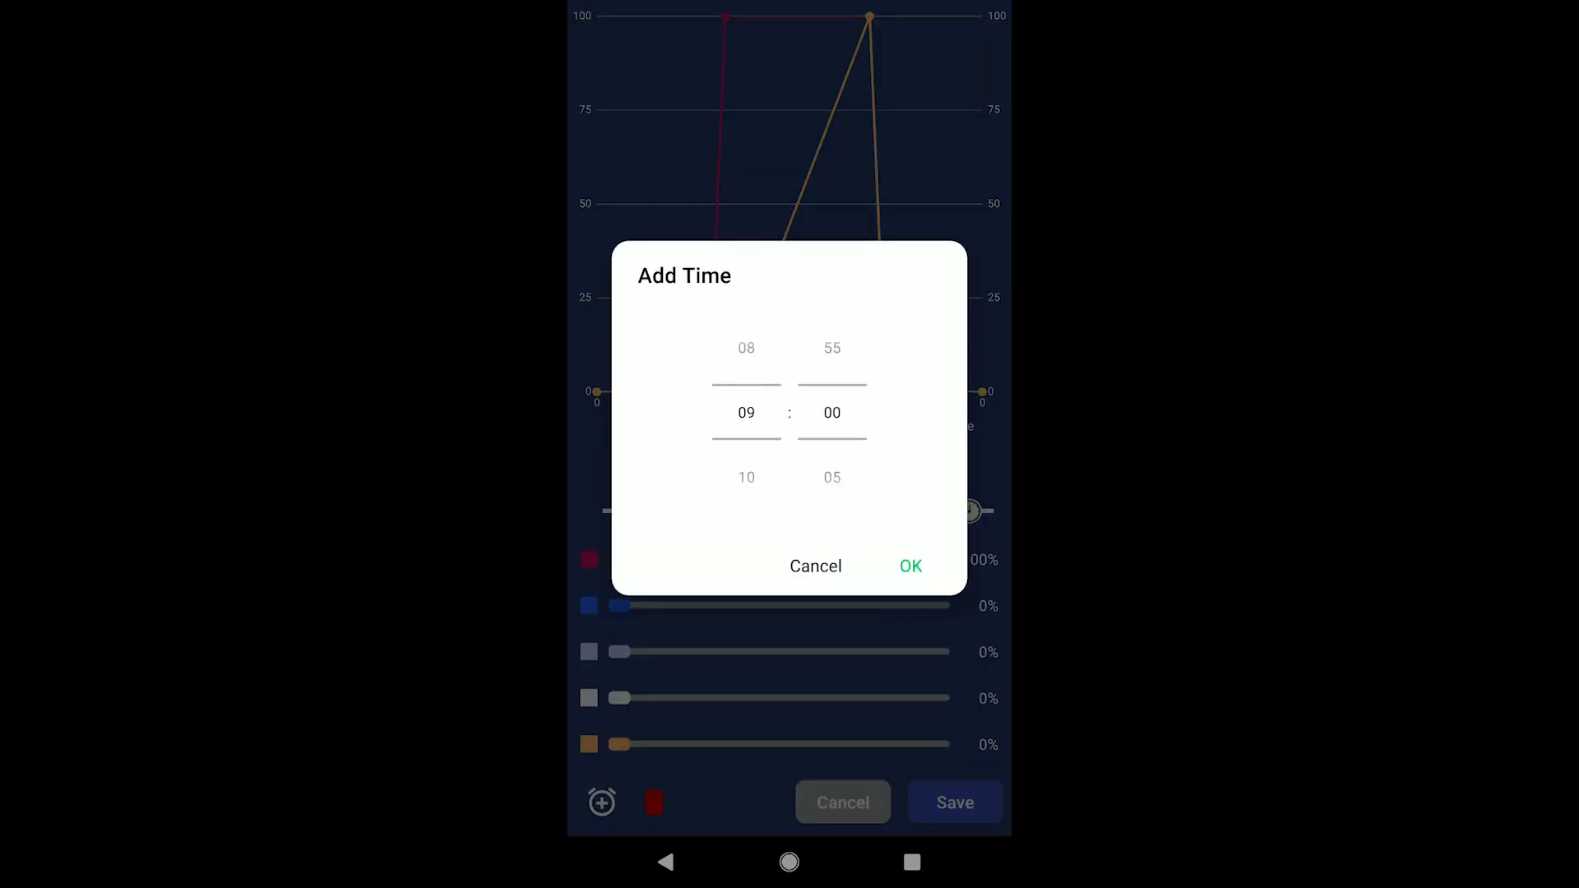
left_click(910, 566)
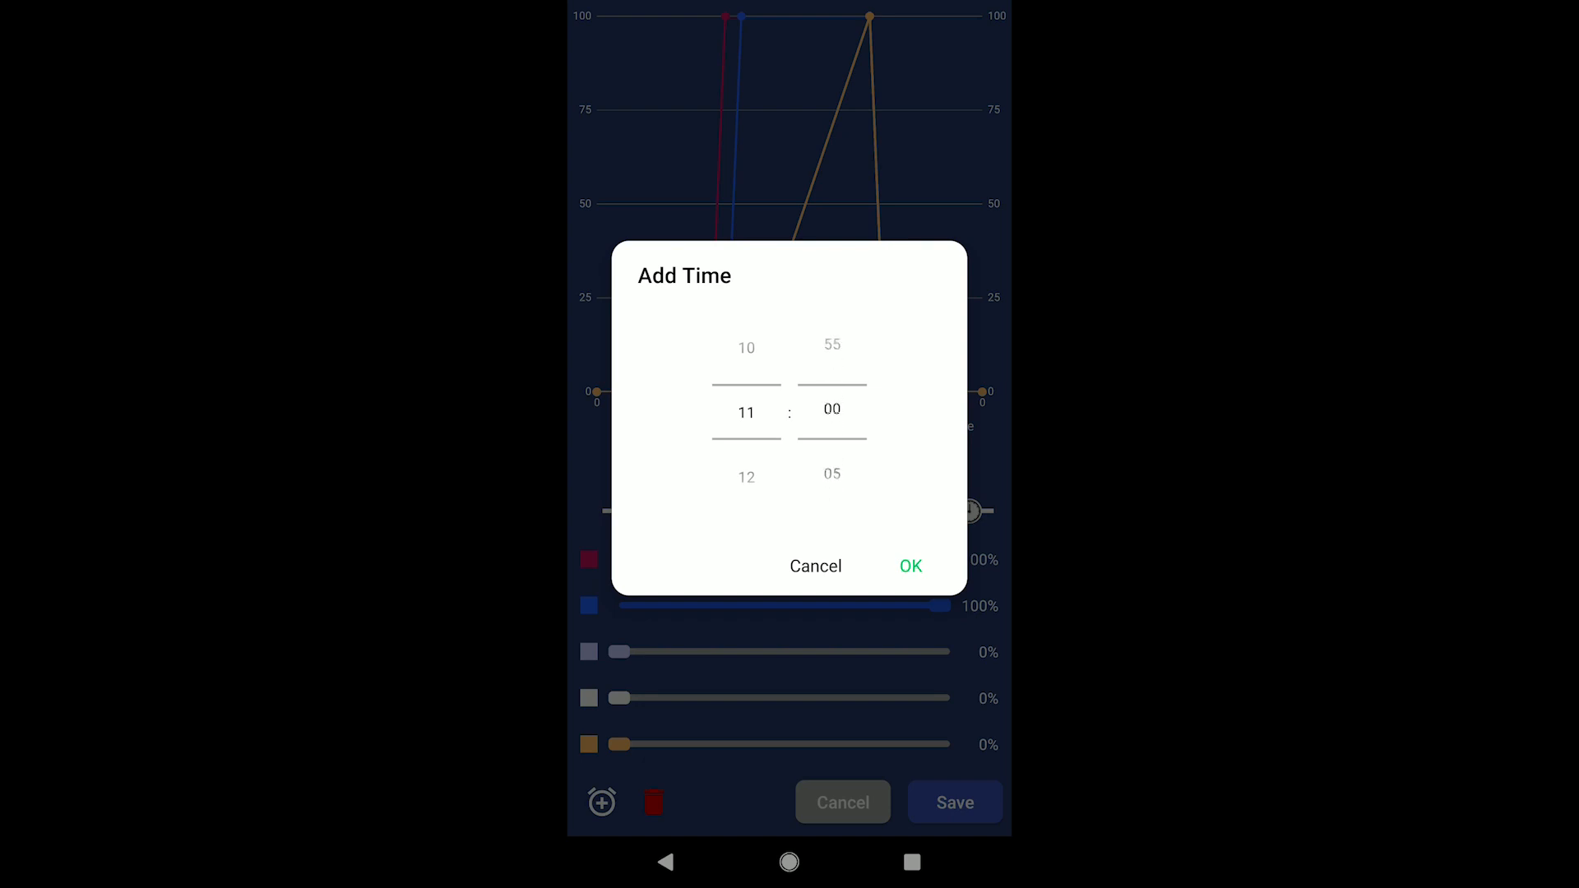
left_click(911, 566)
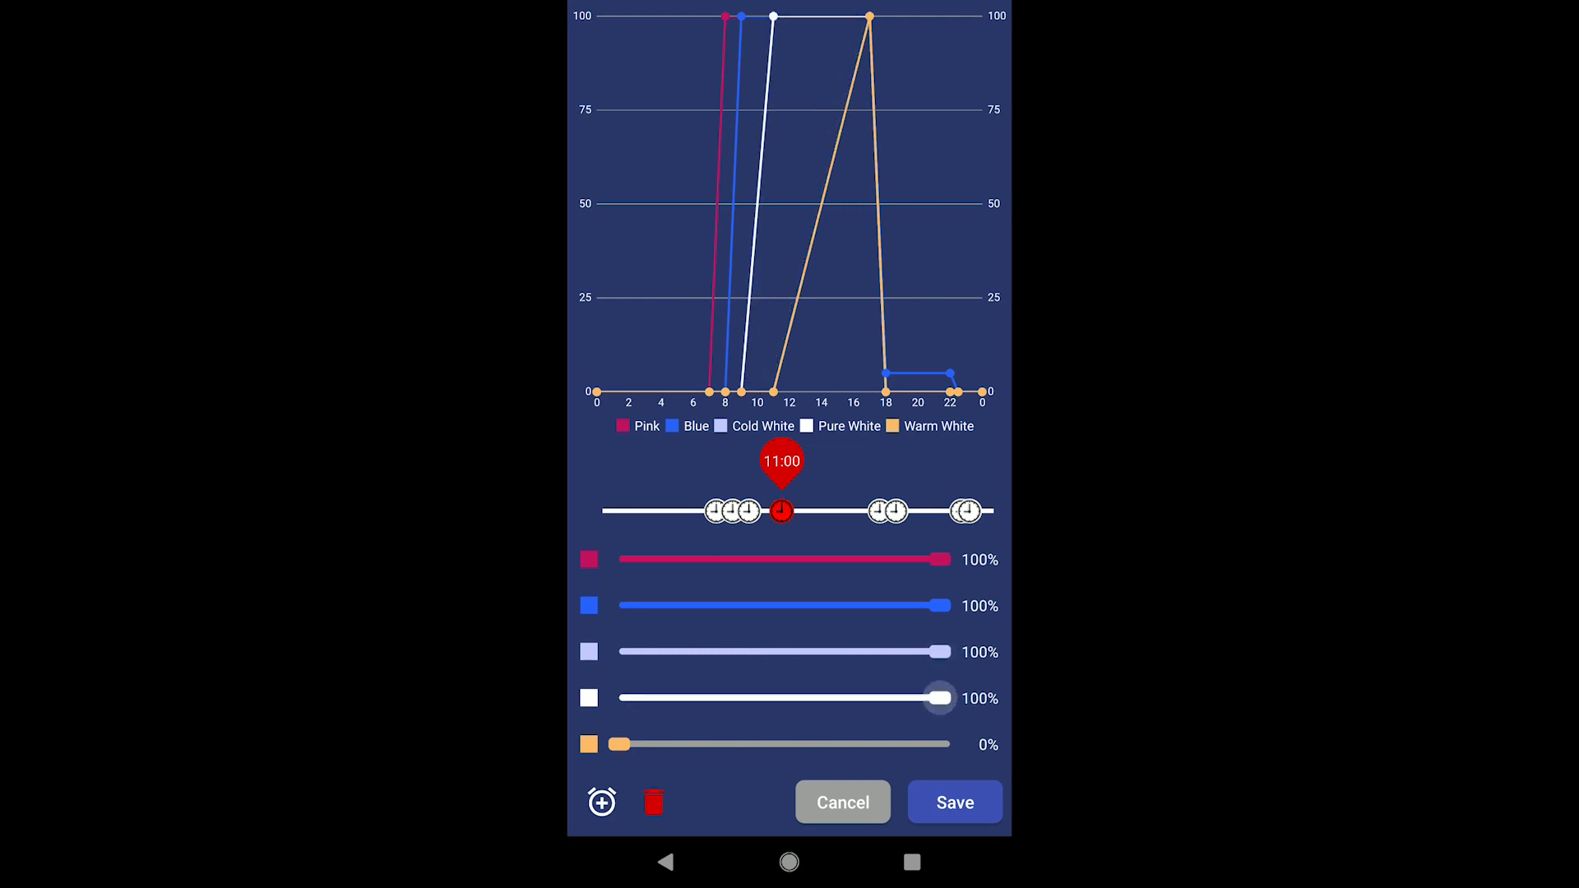
- Raise Warm White to 100% at 11:00, move that timepoint to 10:45, and request deleting timepoint #4
left_click_drag(619, 744, 947, 744)
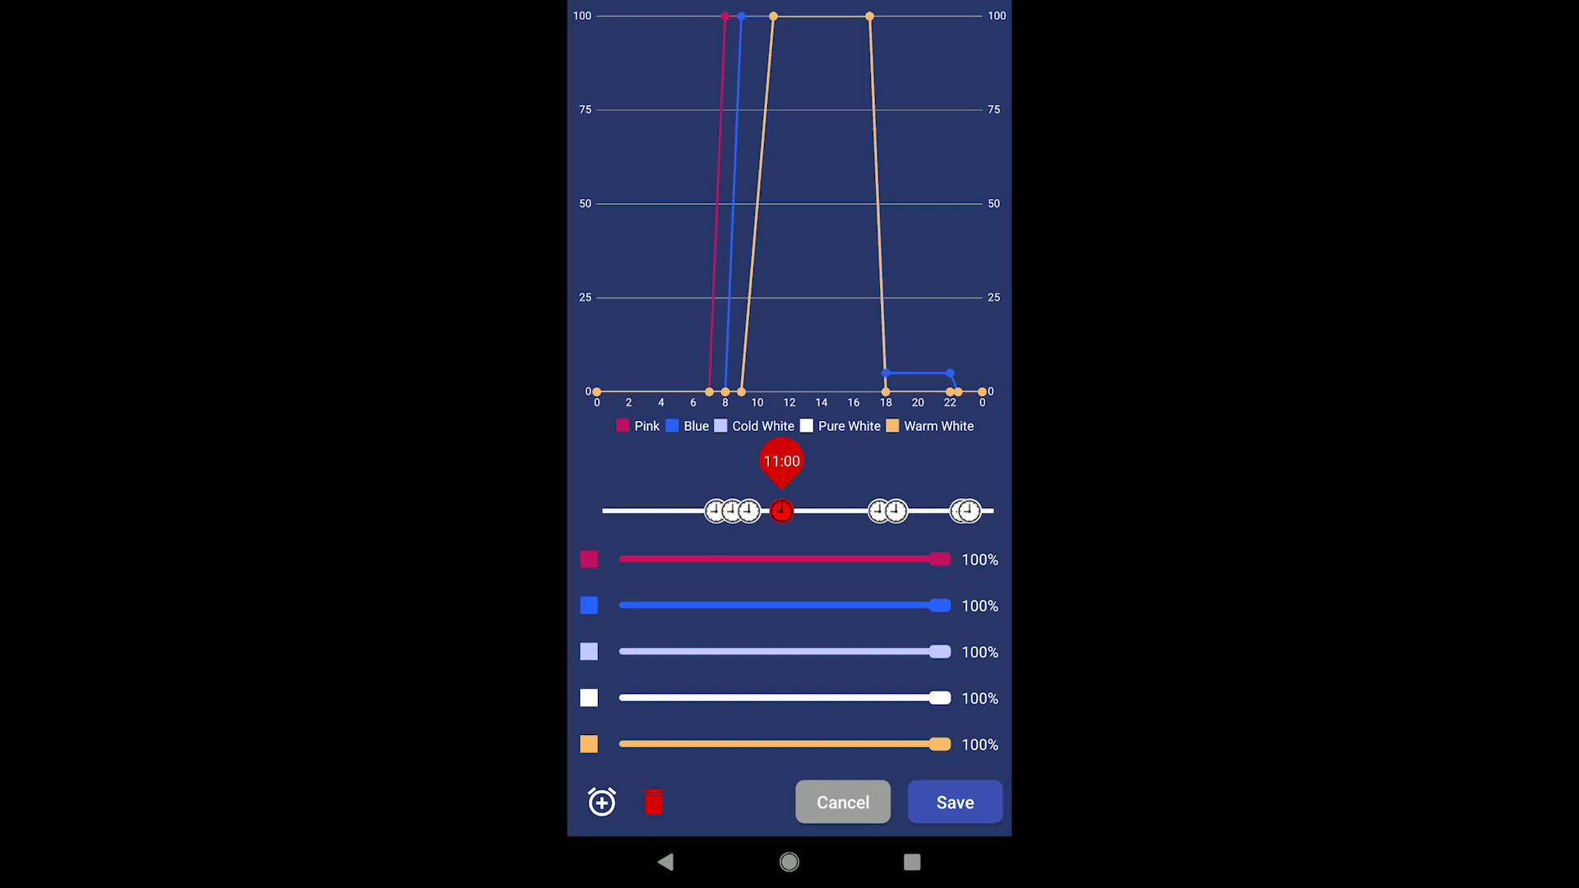
left_click_drag(781, 510, 821, 511)
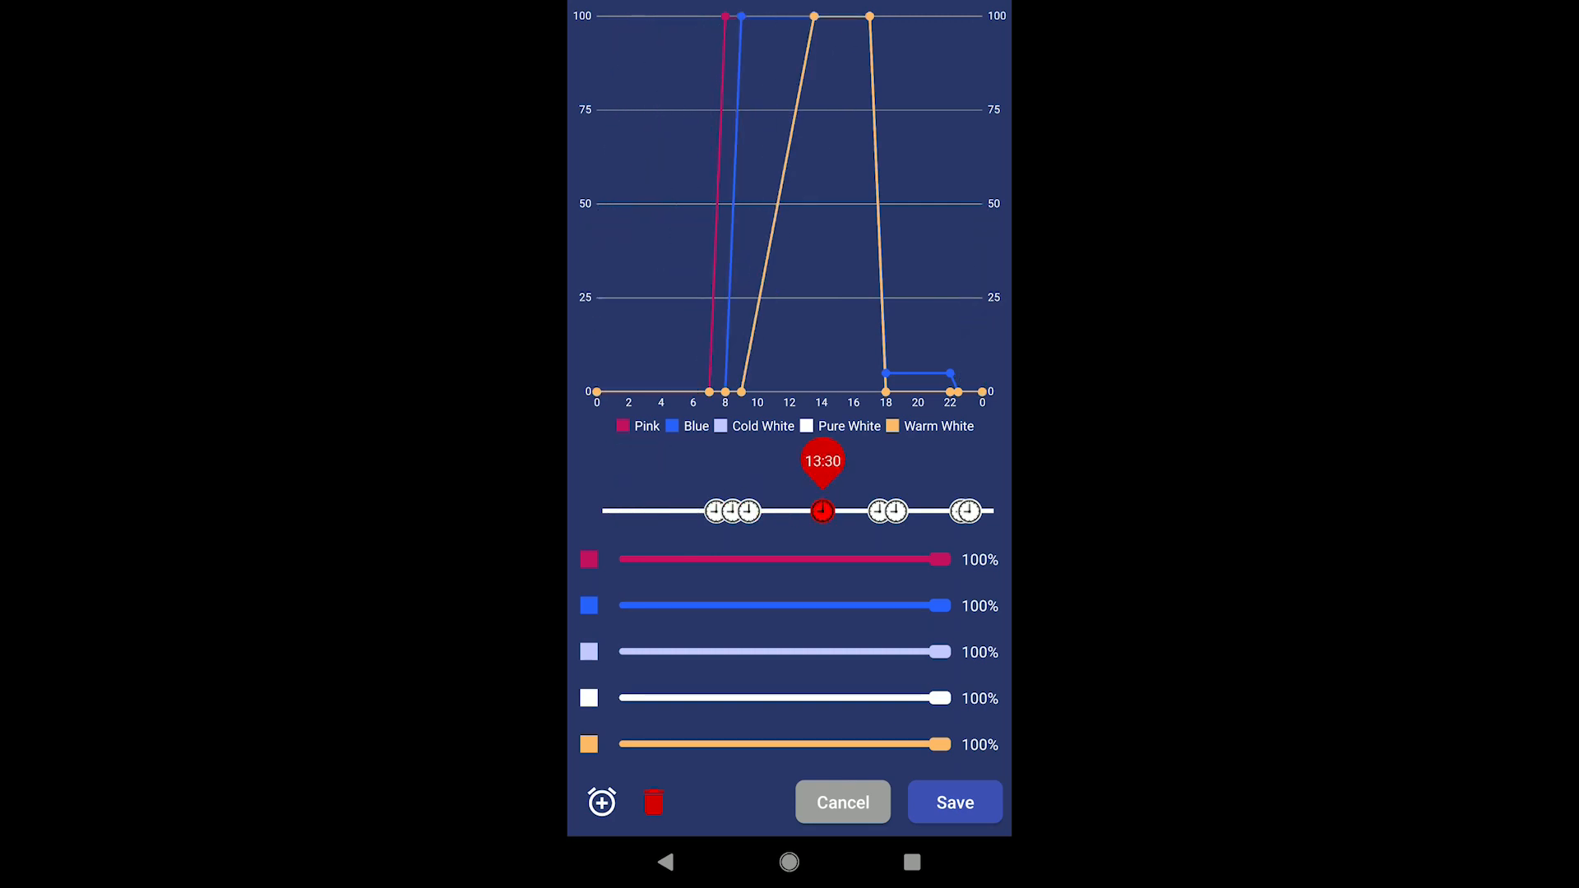
left_click_drag(822, 511, 776, 511)
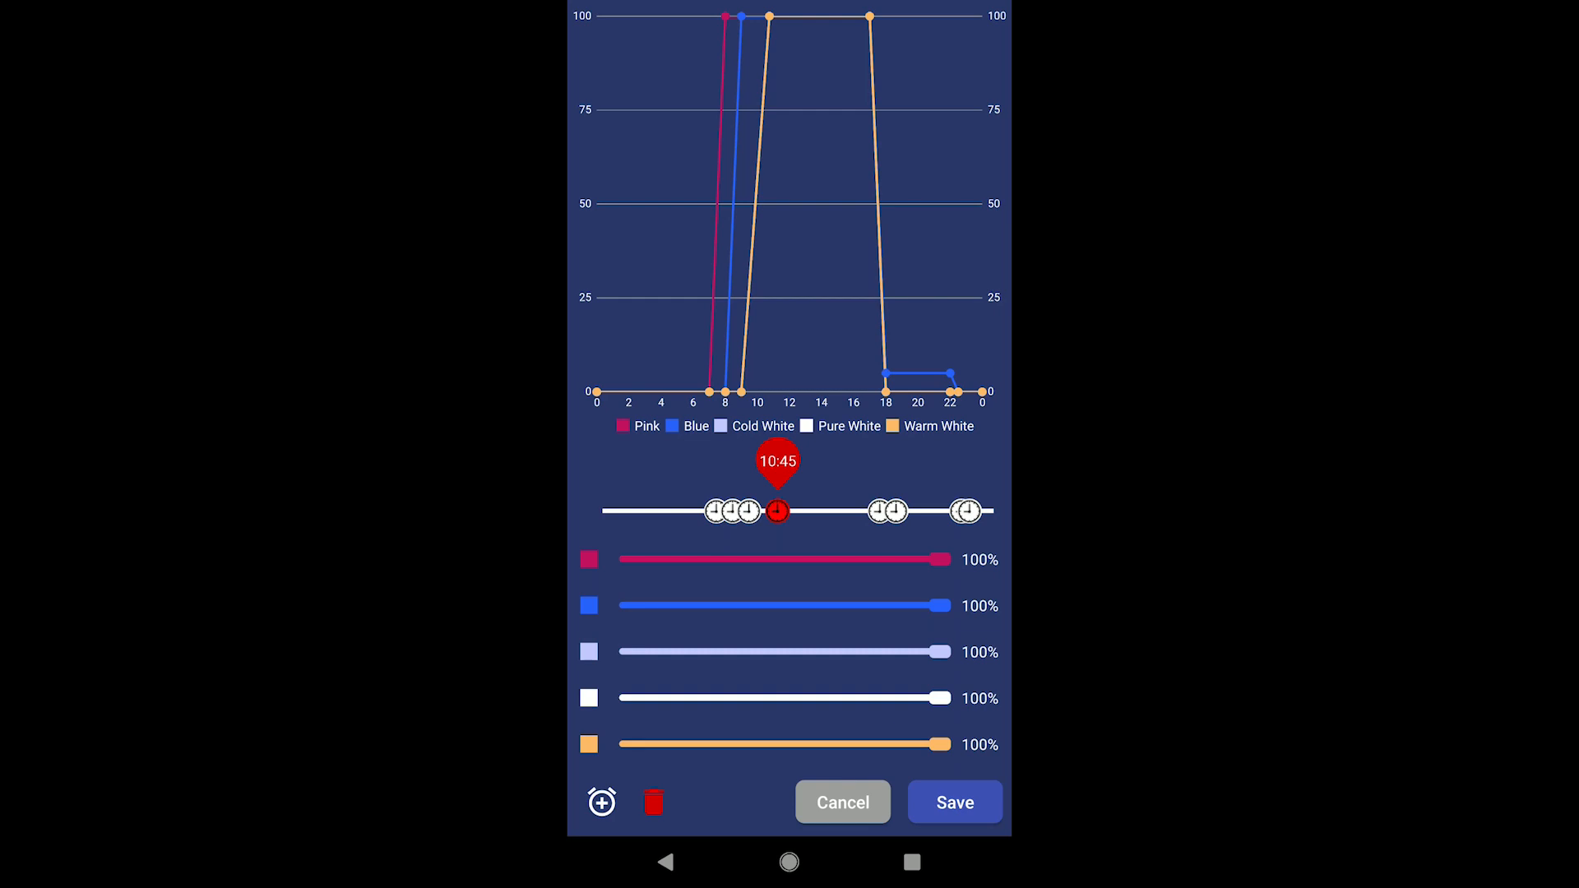
left_click(651, 802)
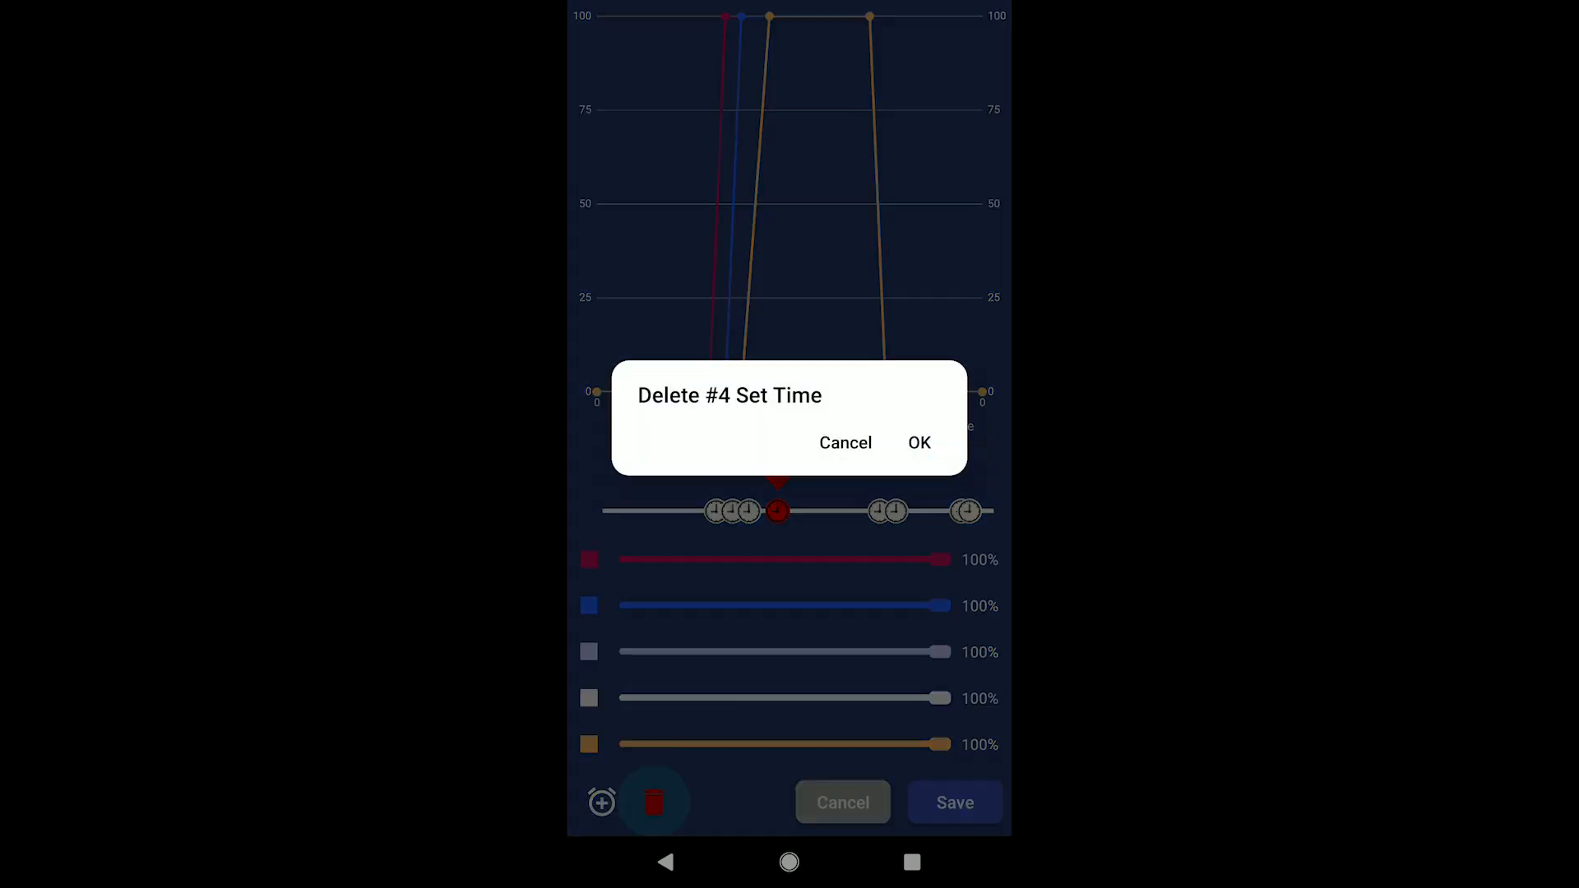
- Delete timepoint #4, add an 08:00 timepoint, and raise its Warm White to 100%
left_click(919, 443)
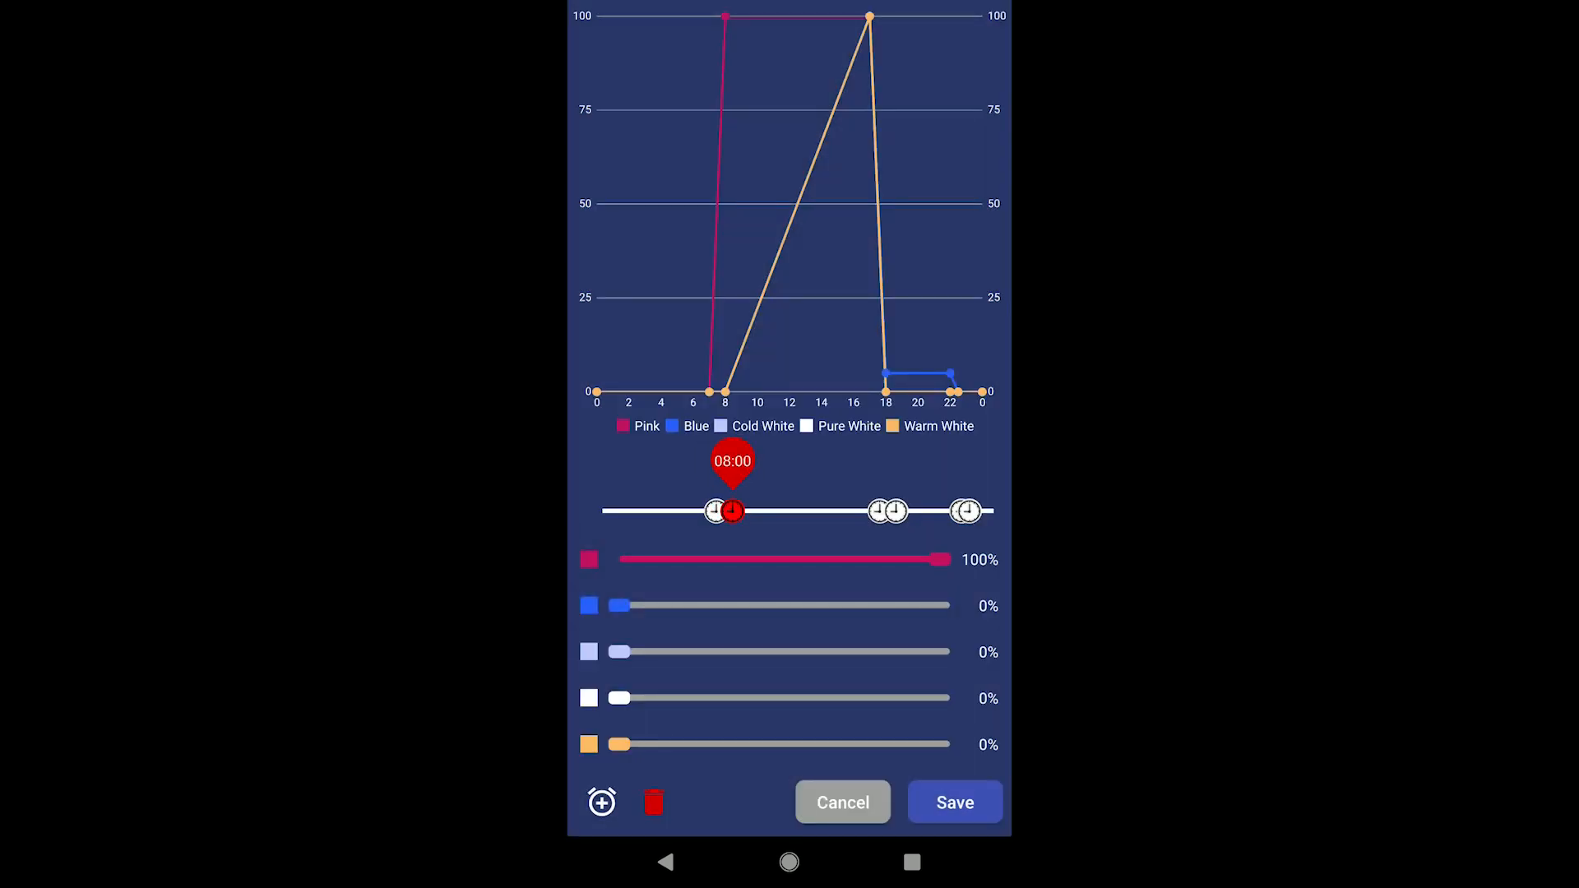
left_click_drag(730, 511, 715, 510)
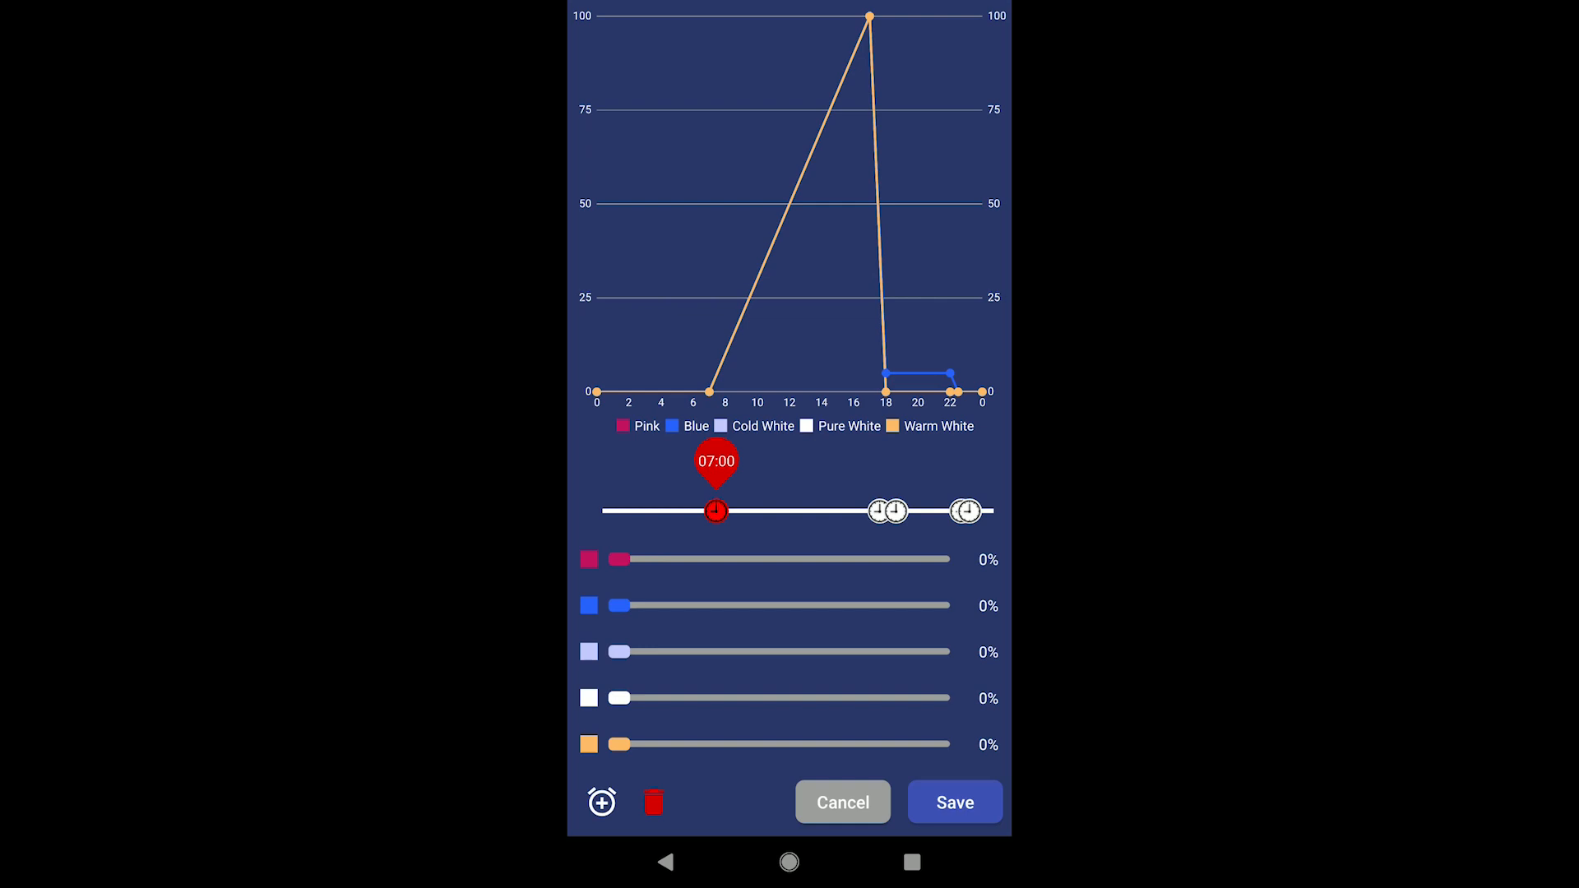
left_click(601, 802)
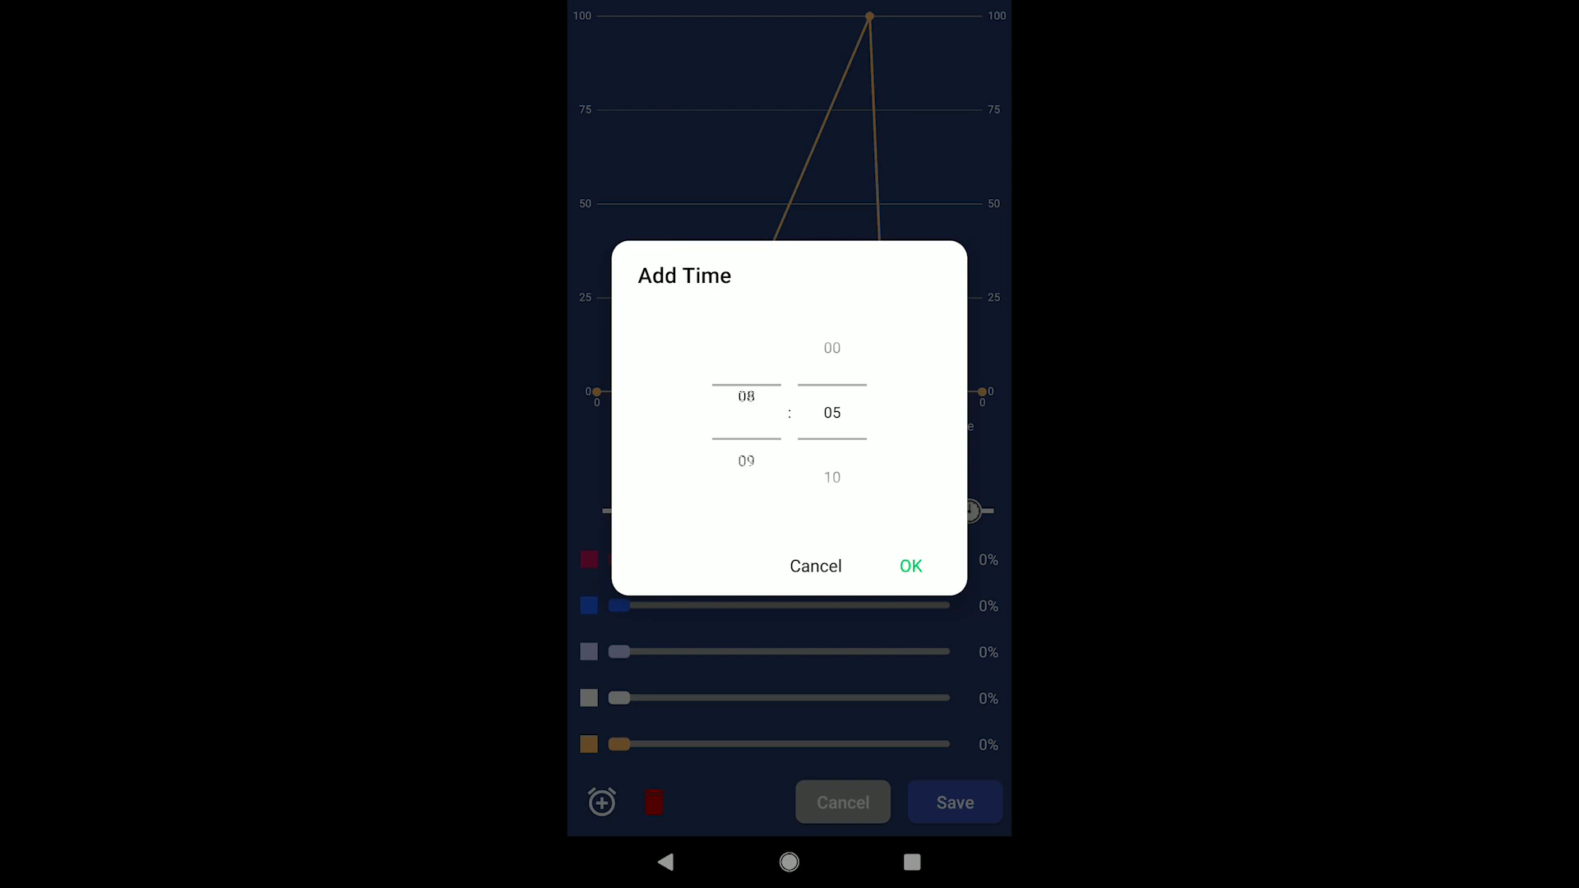
left_click(910, 566)
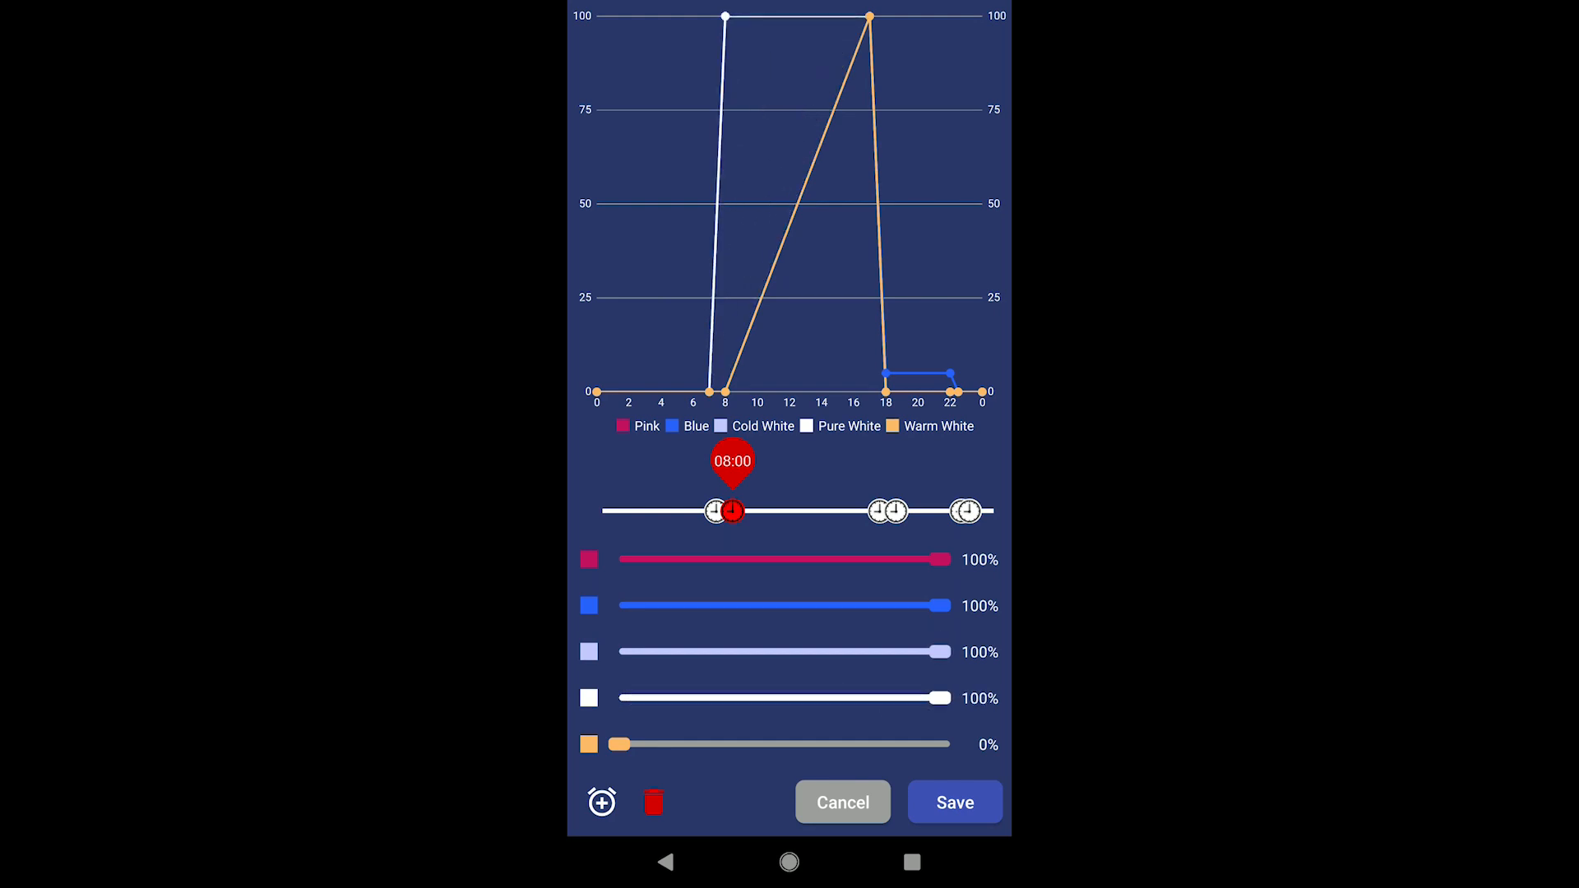
left_click_drag(619, 744, 947, 744)
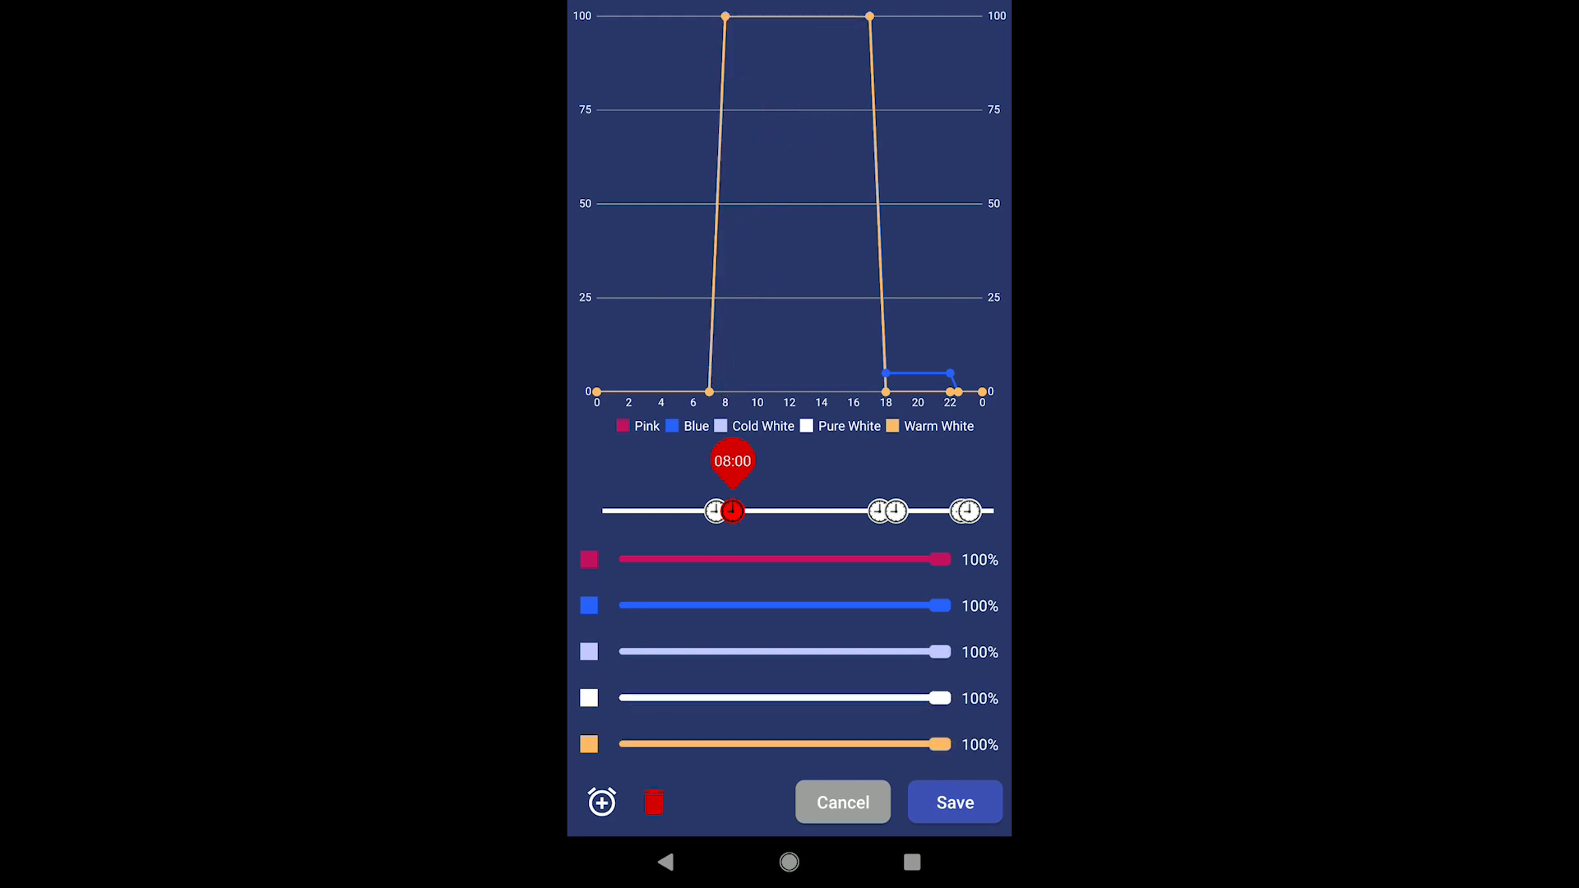
- Add a 12:00 timepoint with every channel at 100%
left_click(602, 802)
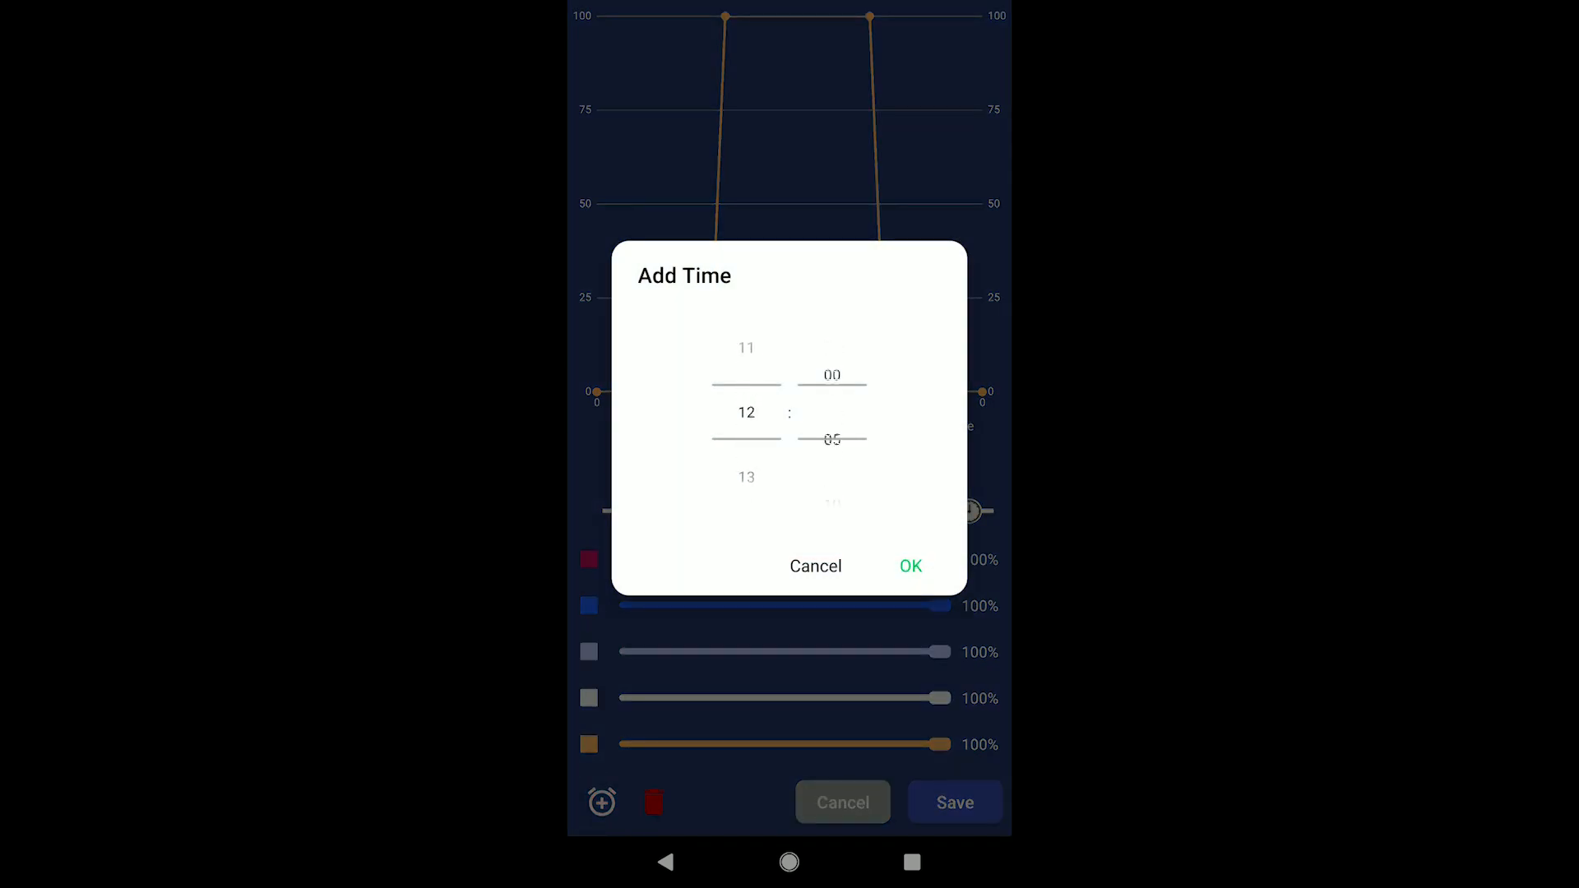
left_click(910, 566)
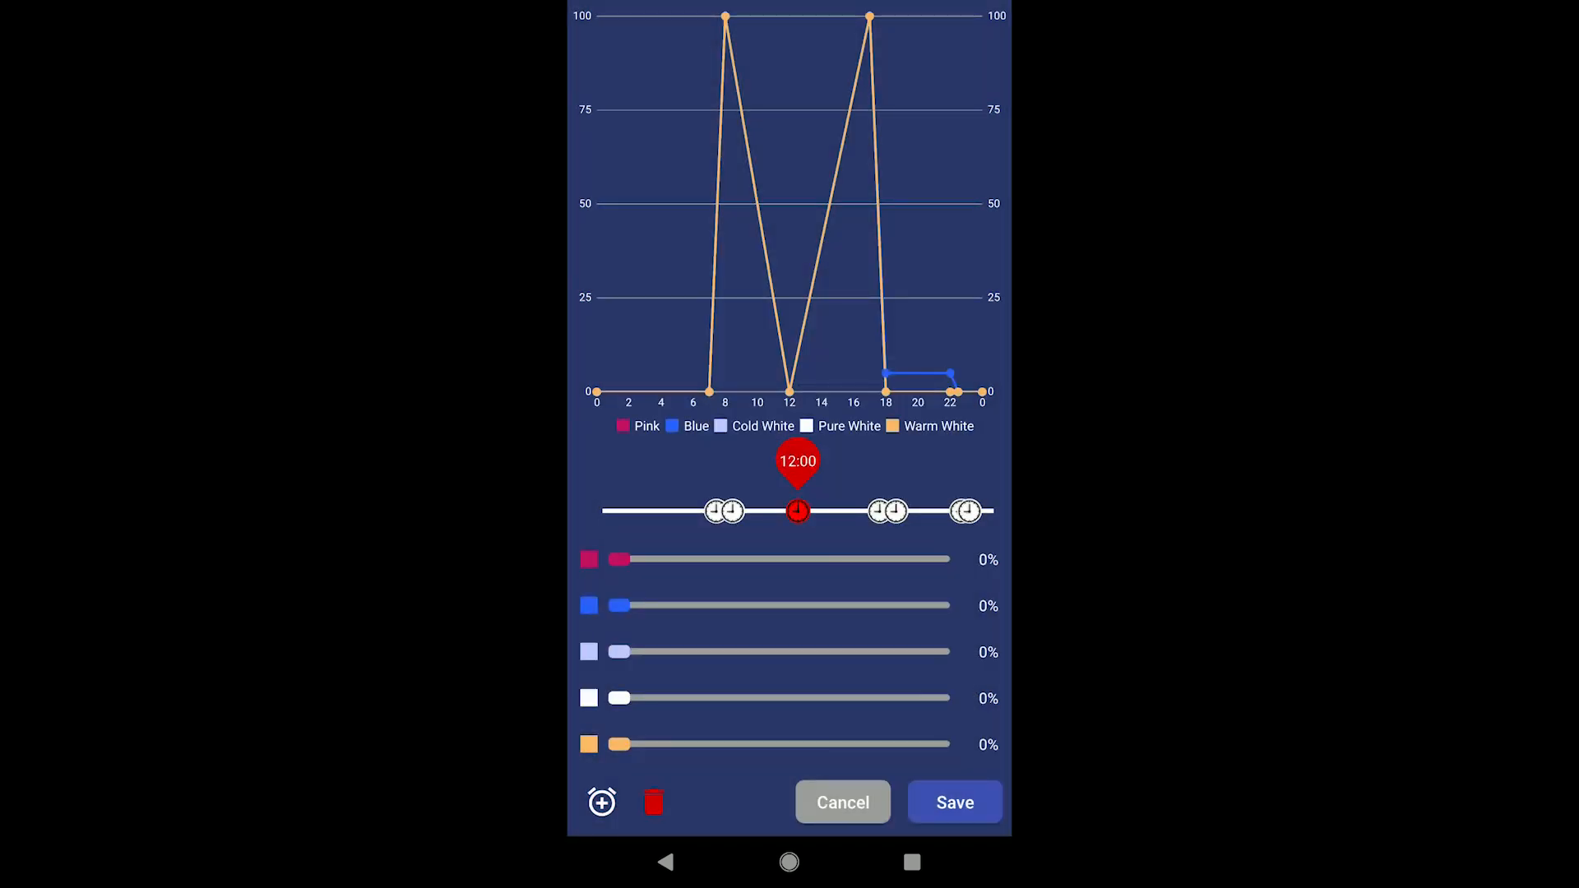
left_click_drag(620, 560, 637, 561)
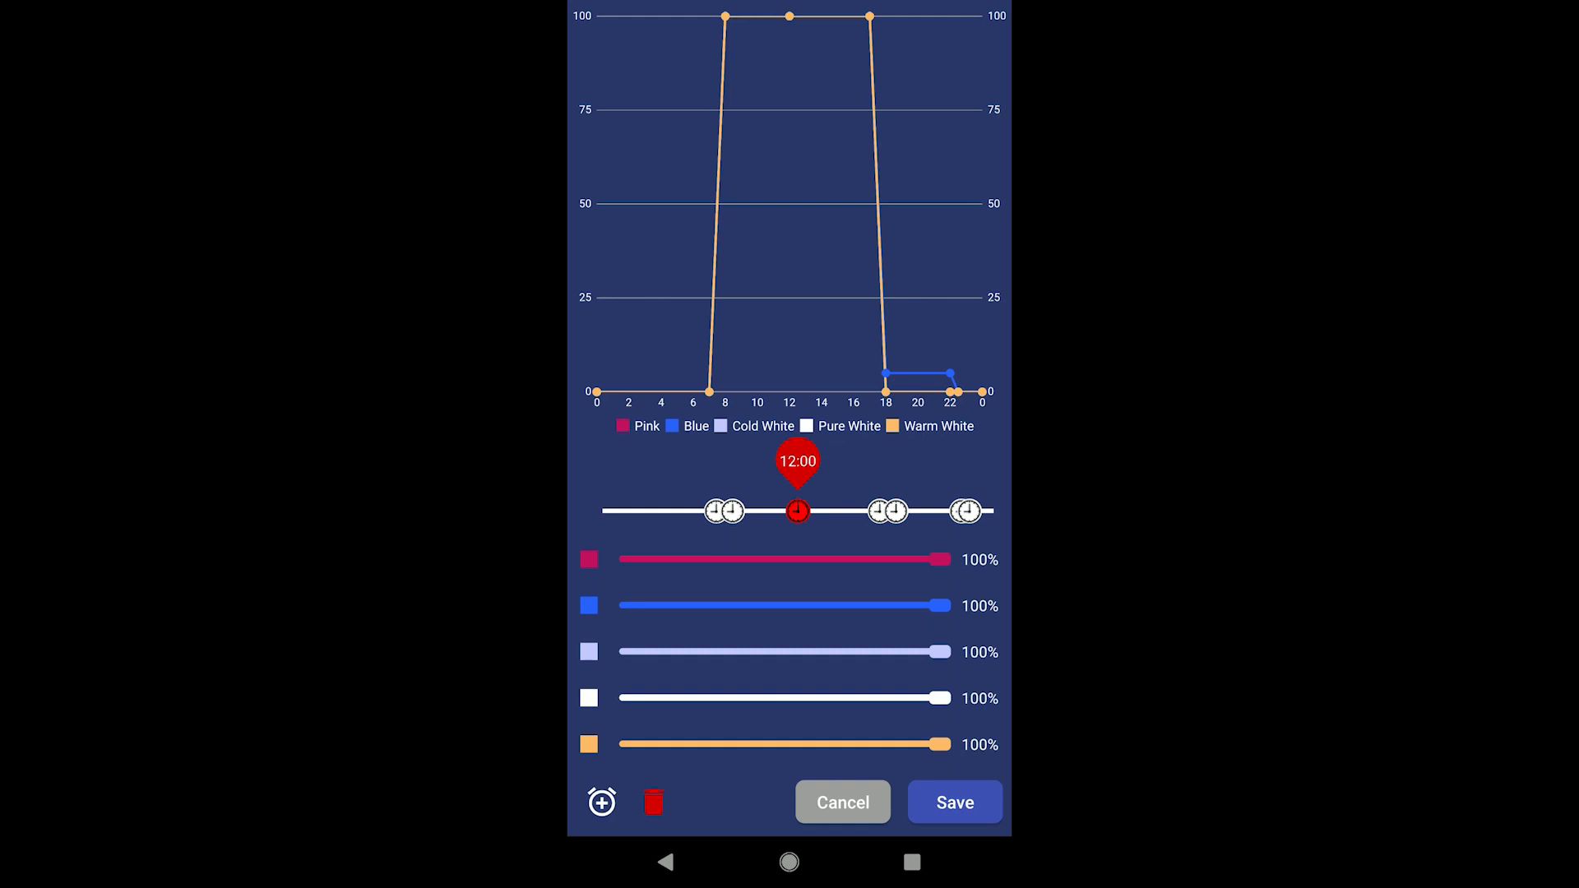
- Add 13:00 and 14:00 timepoints at 0%, add 15:00 at 100%, and save the schedule
left_click(601, 802)
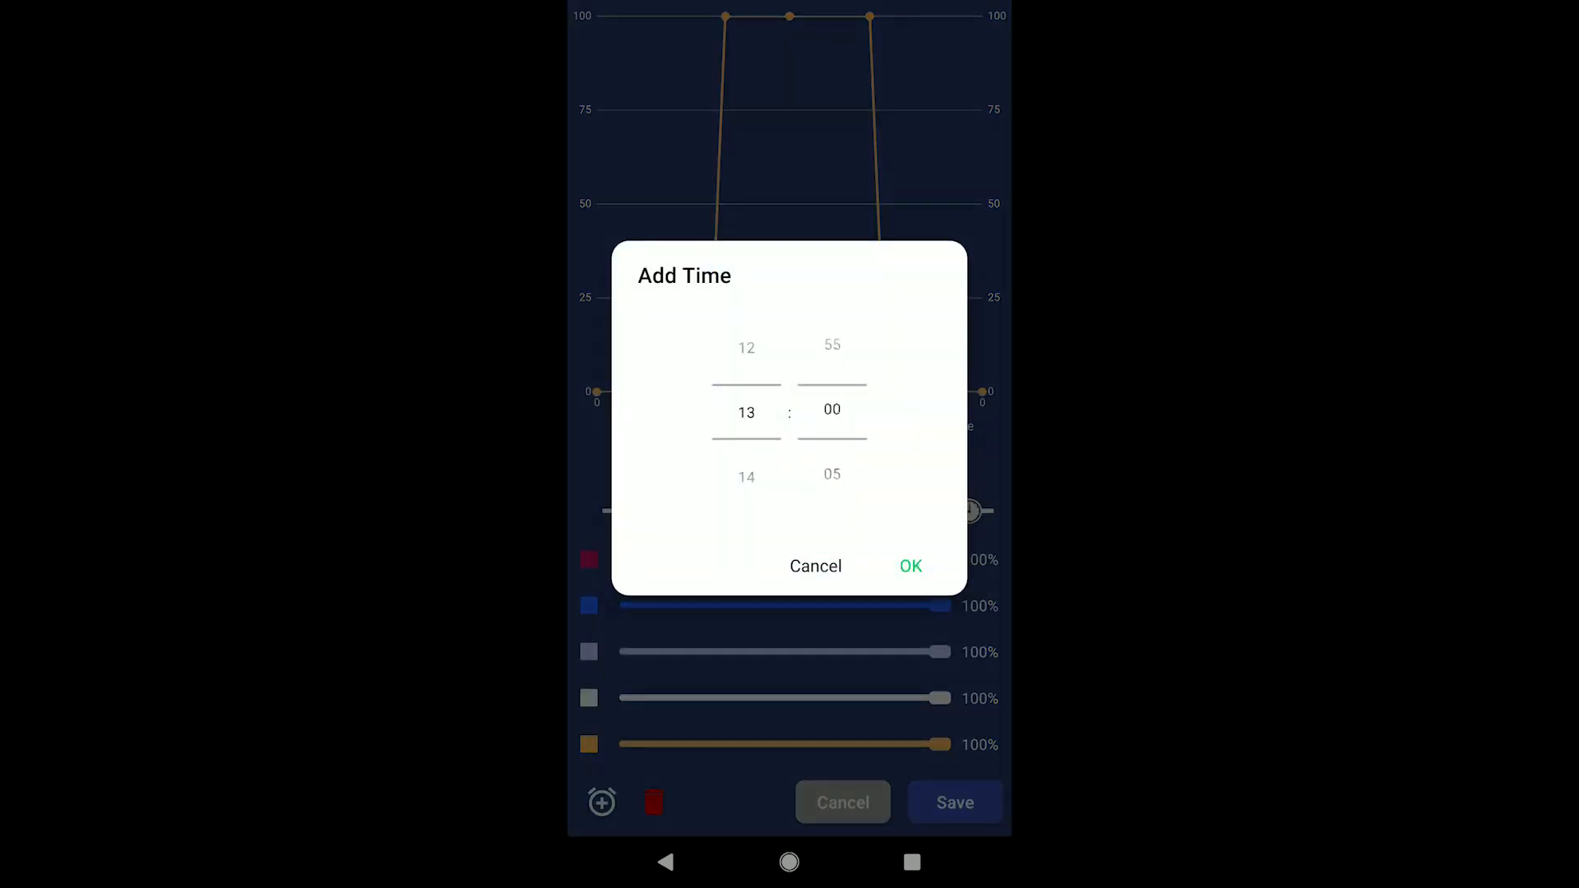
left_click(910, 566)
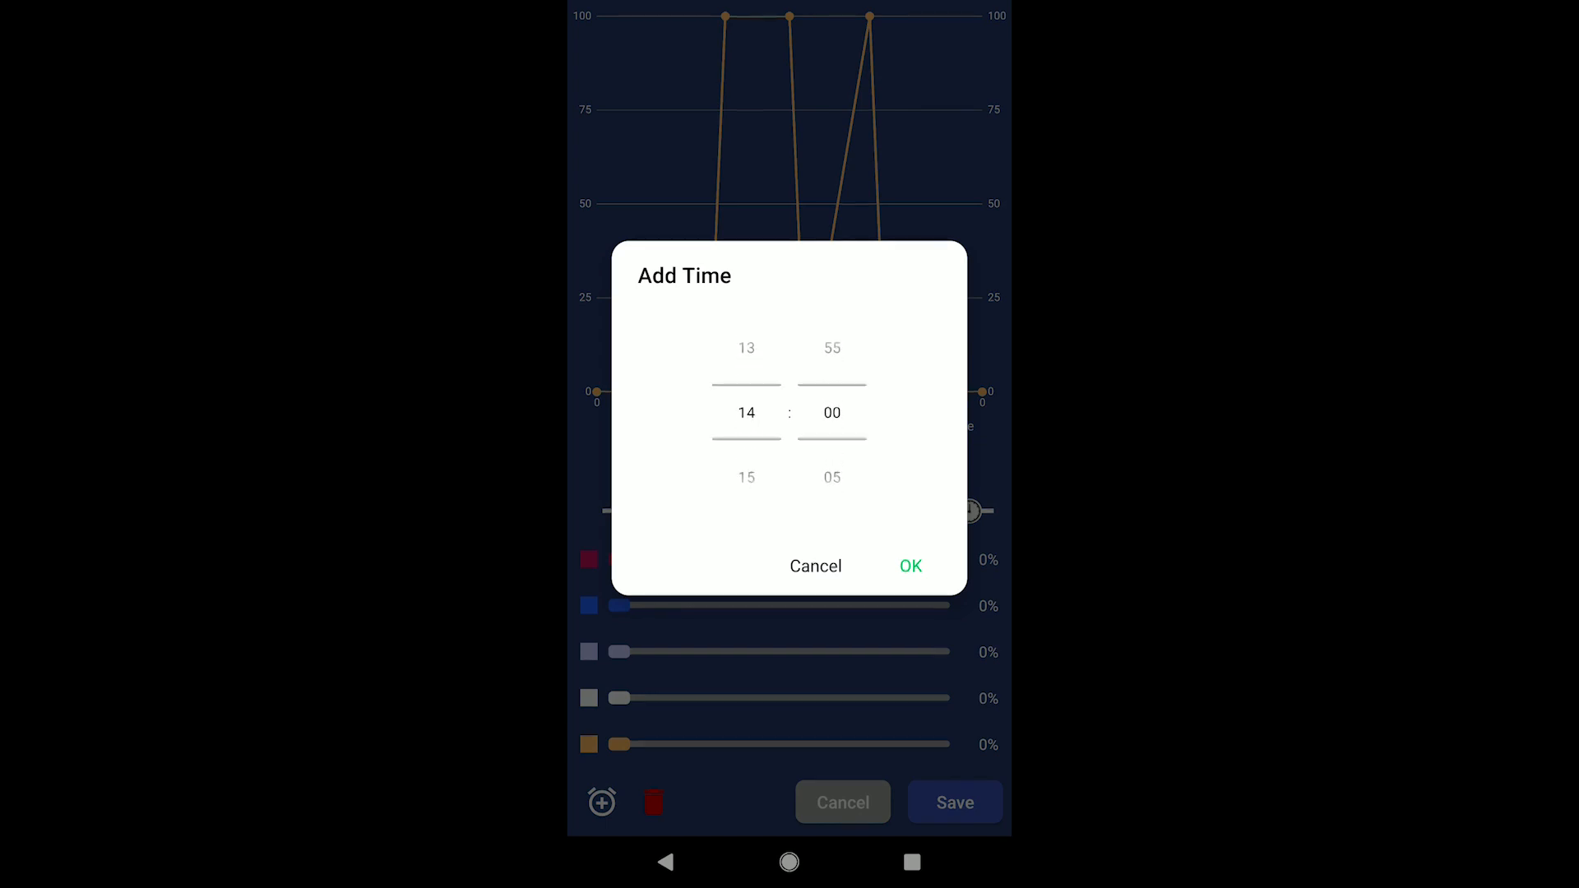
left_click(910, 566)
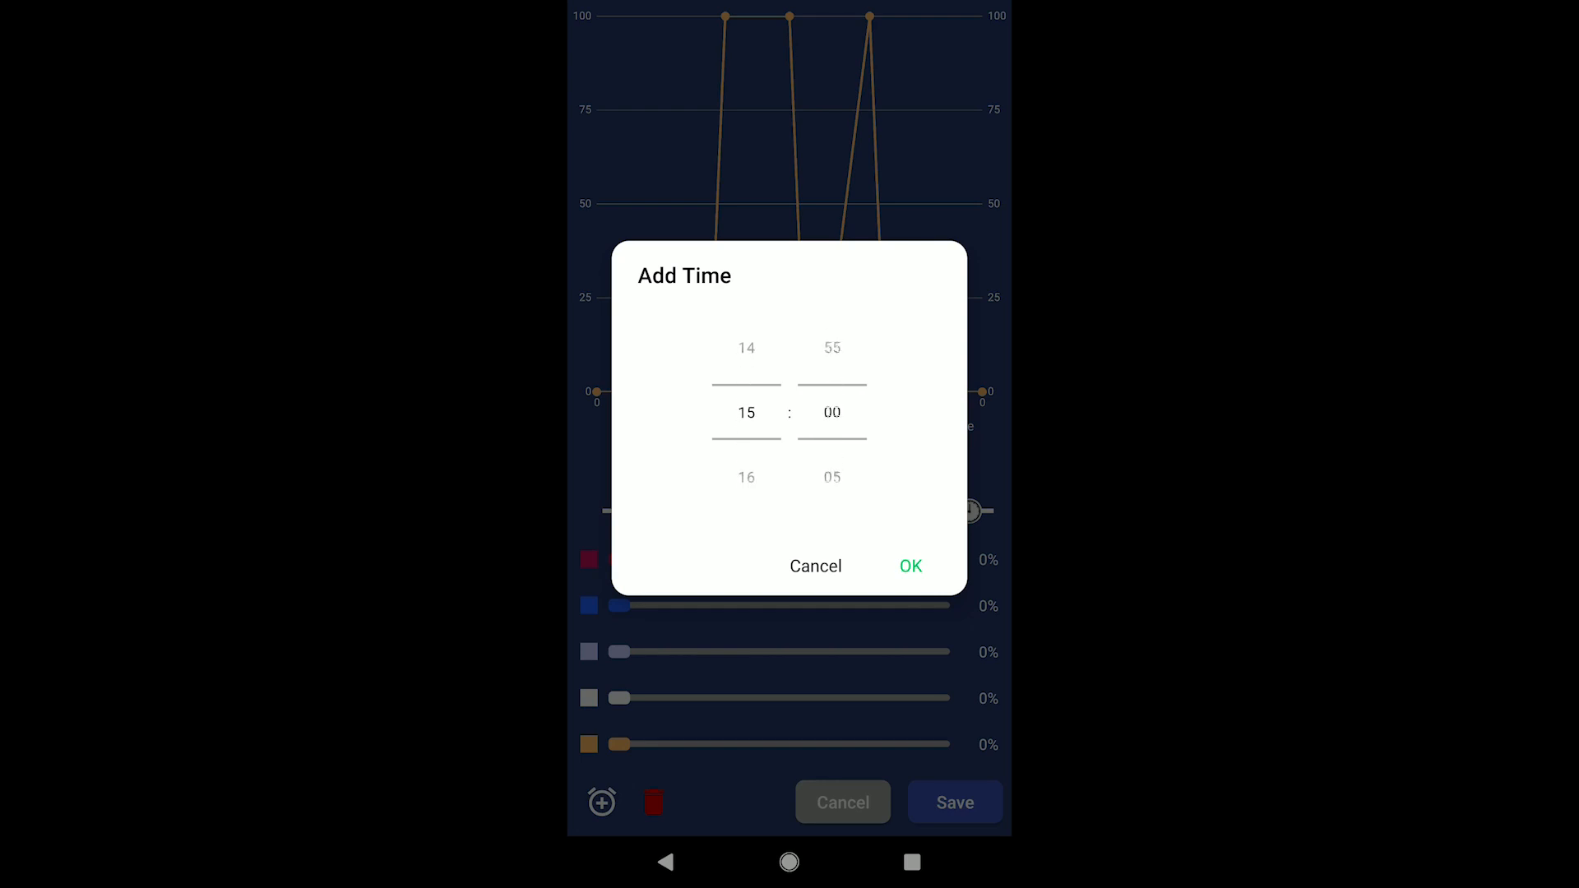
left_click(911, 566)
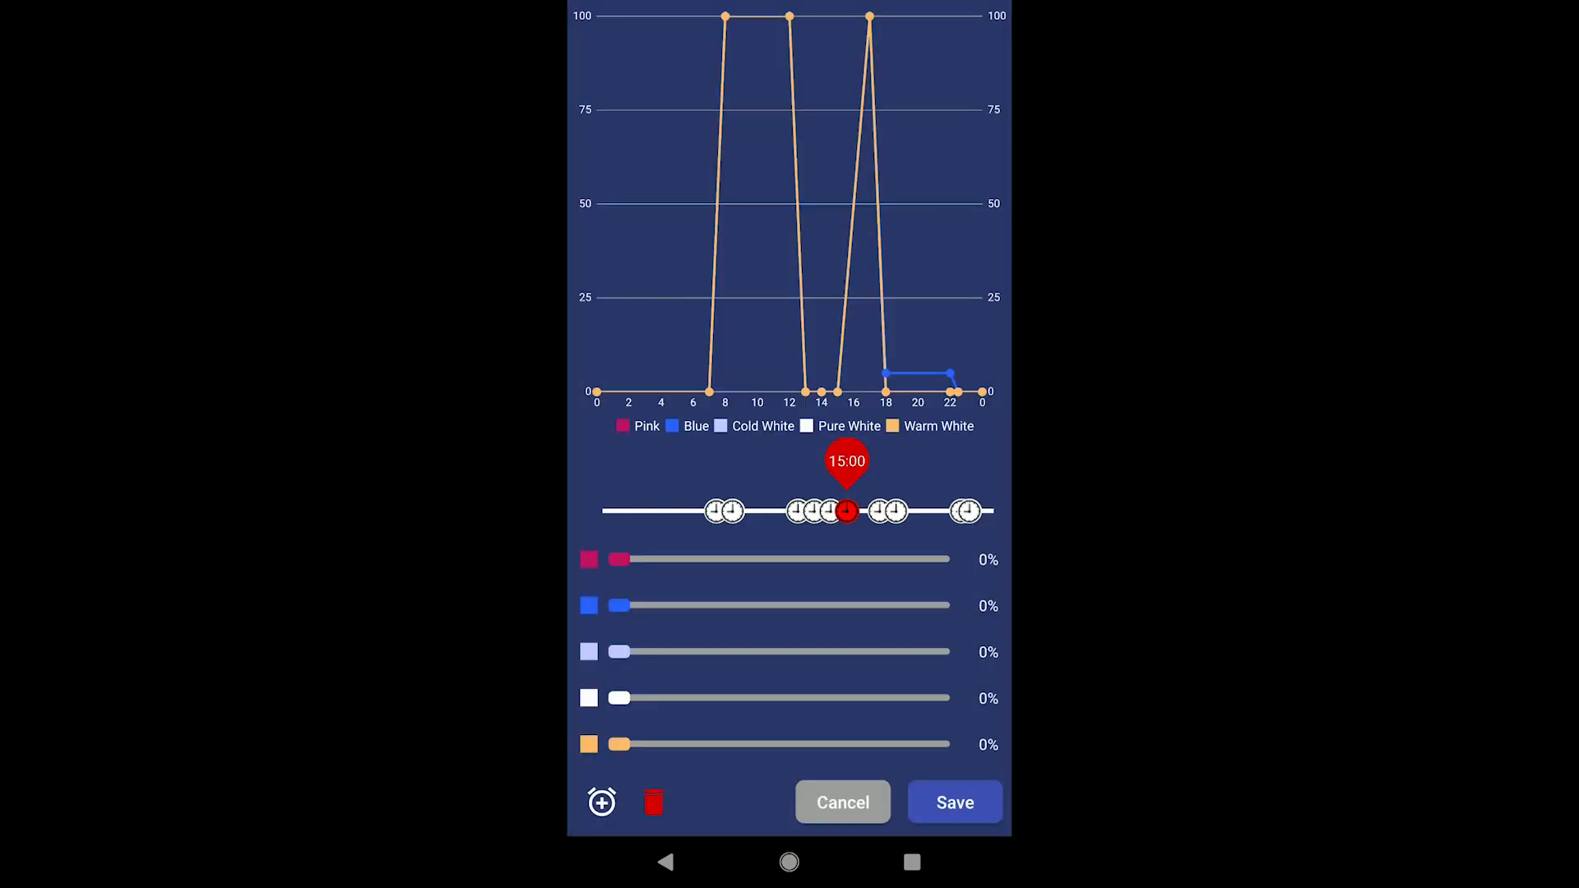
left_click_drag(617, 559, 944, 559)
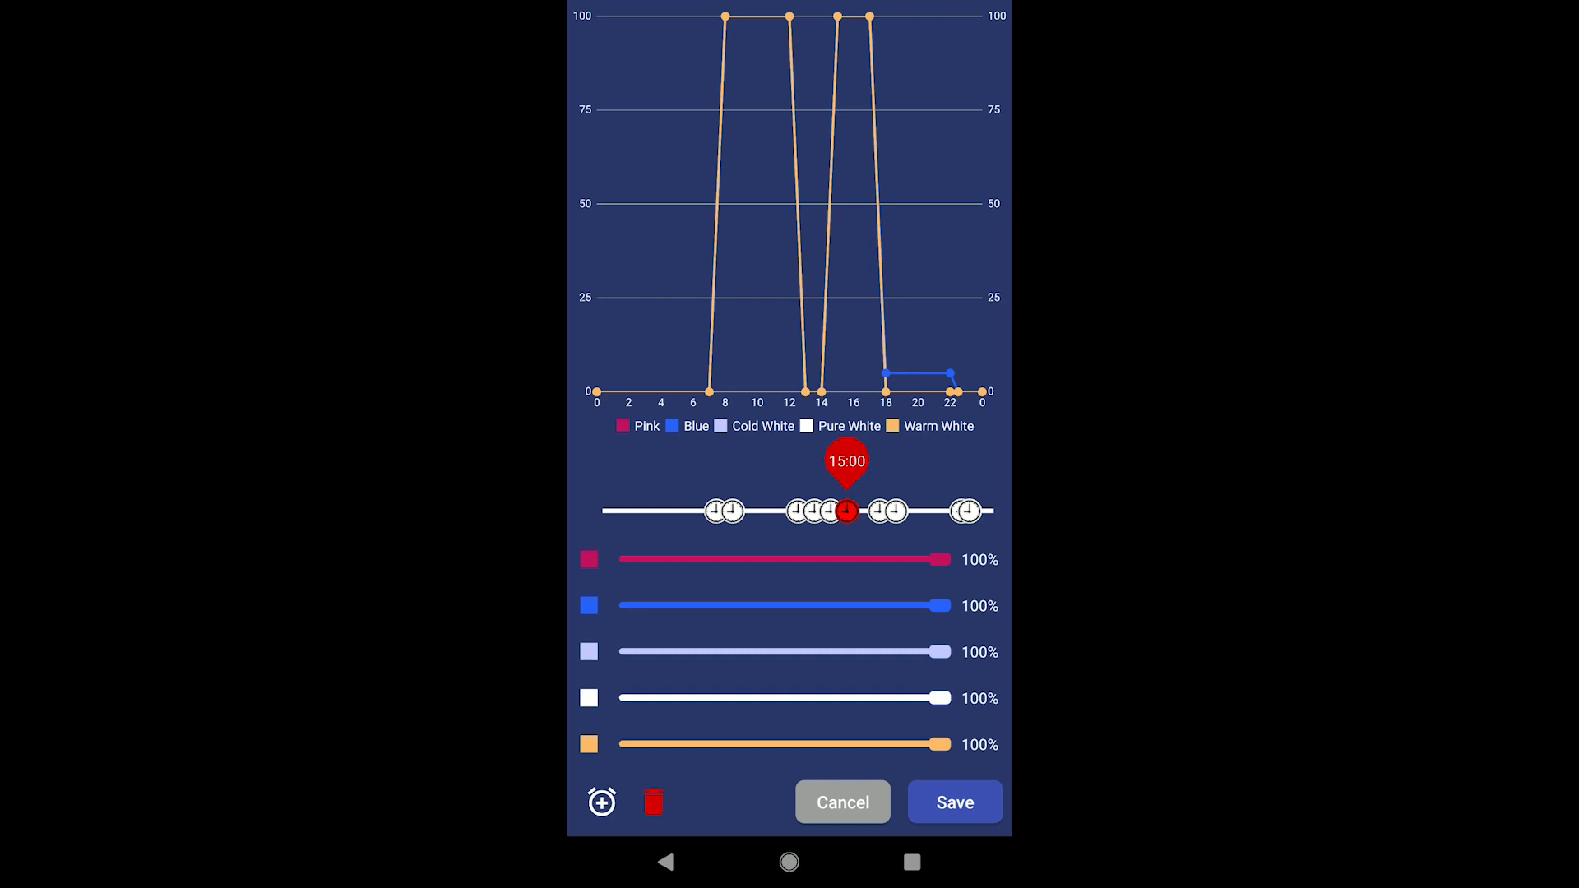
left_click(955, 802)
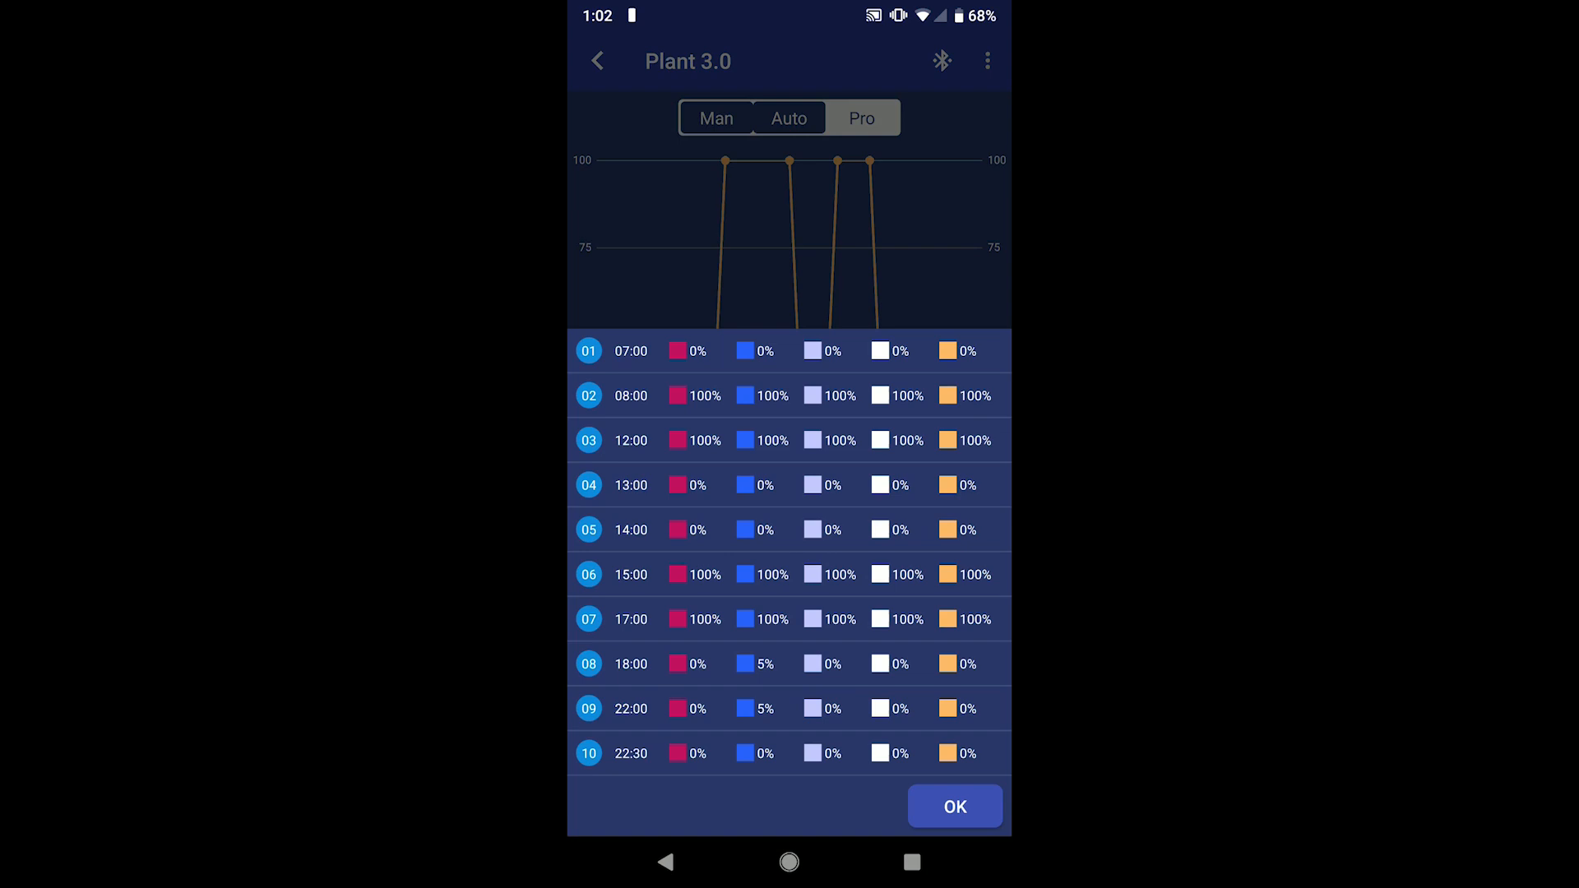
- Accept the overview listing all 10 timepoints
left_click(955, 806)
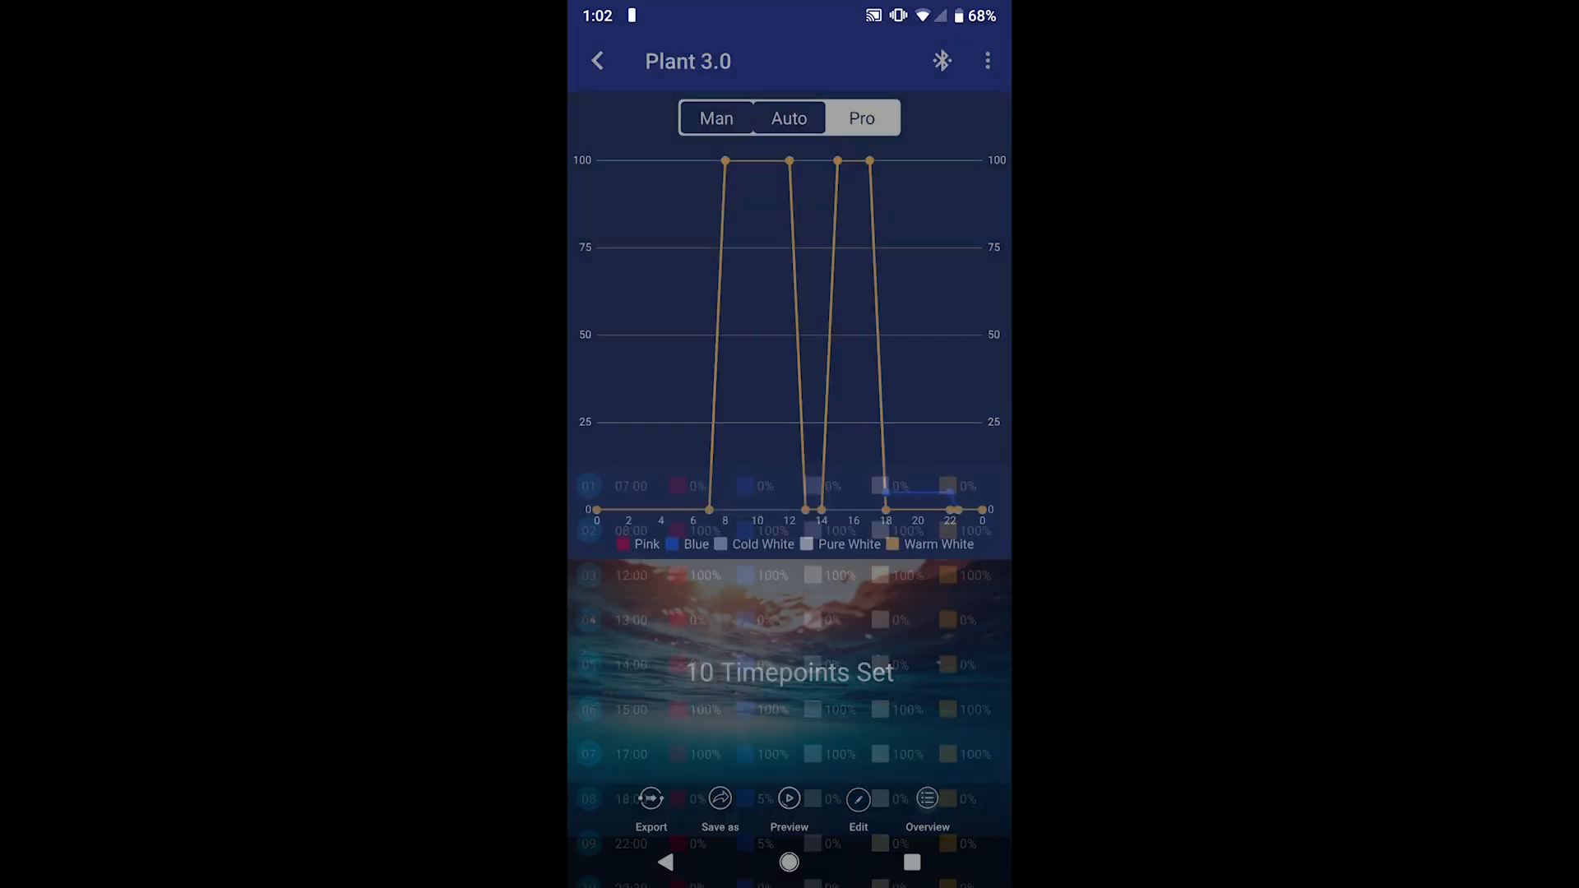